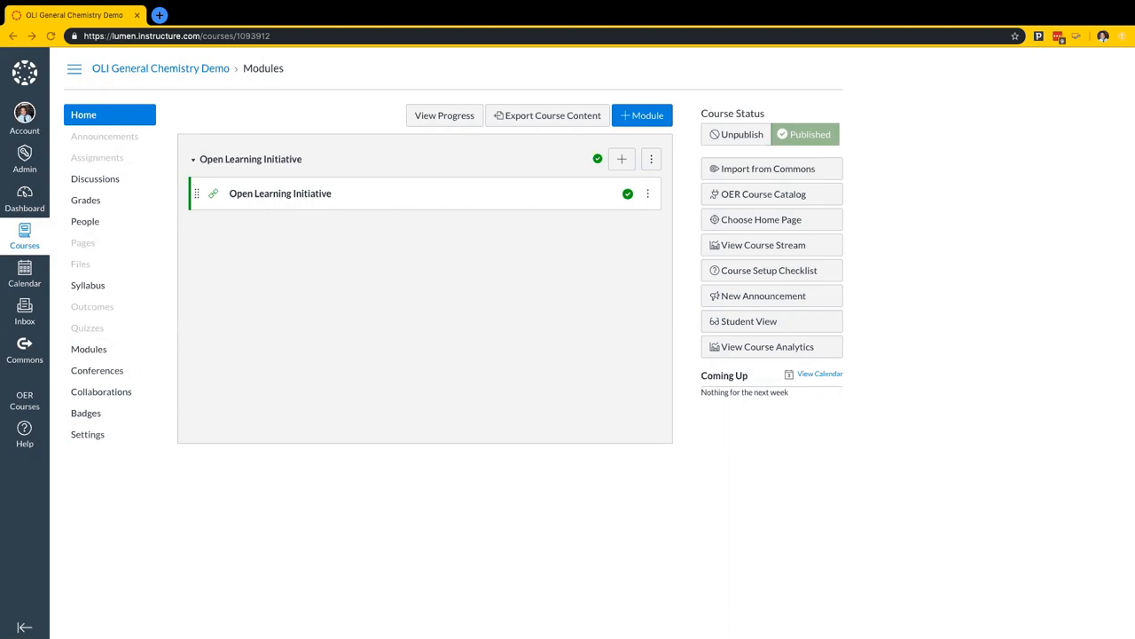
mouse_move(293, 195)
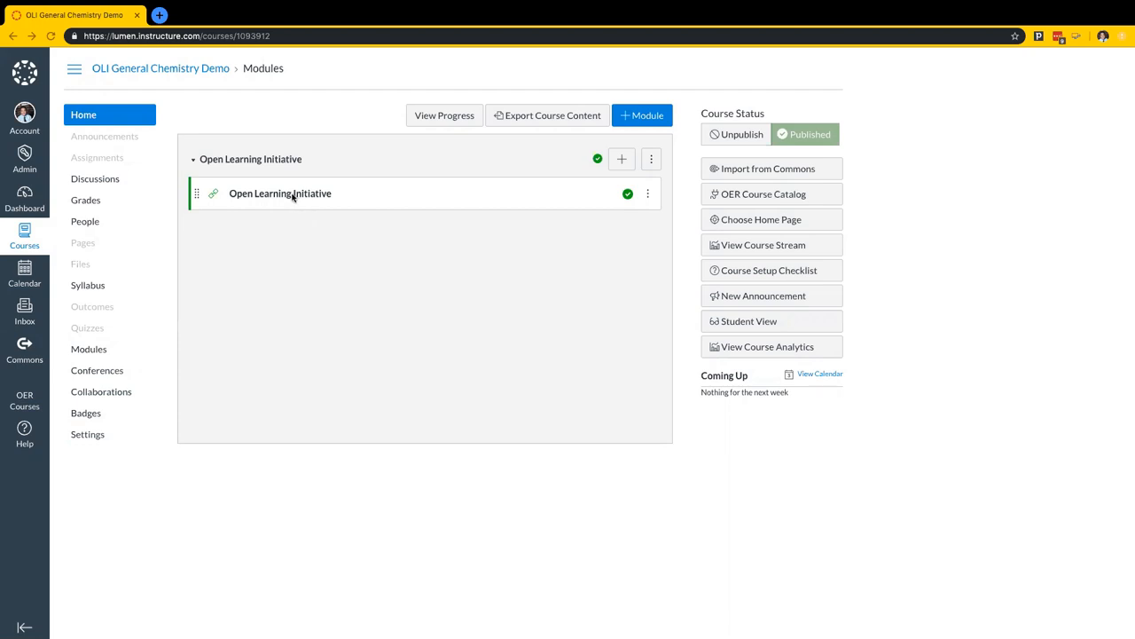
- Load the Open Learning Initiative item showing the Reaction Stoichiometry module report
click(281, 193)
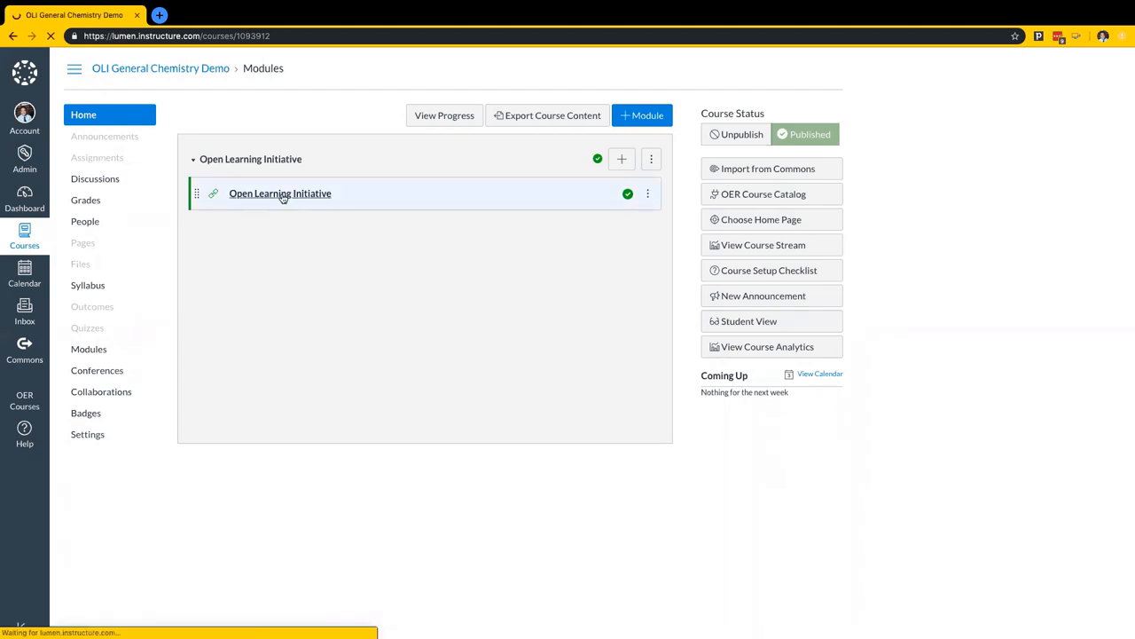
click(280, 193)
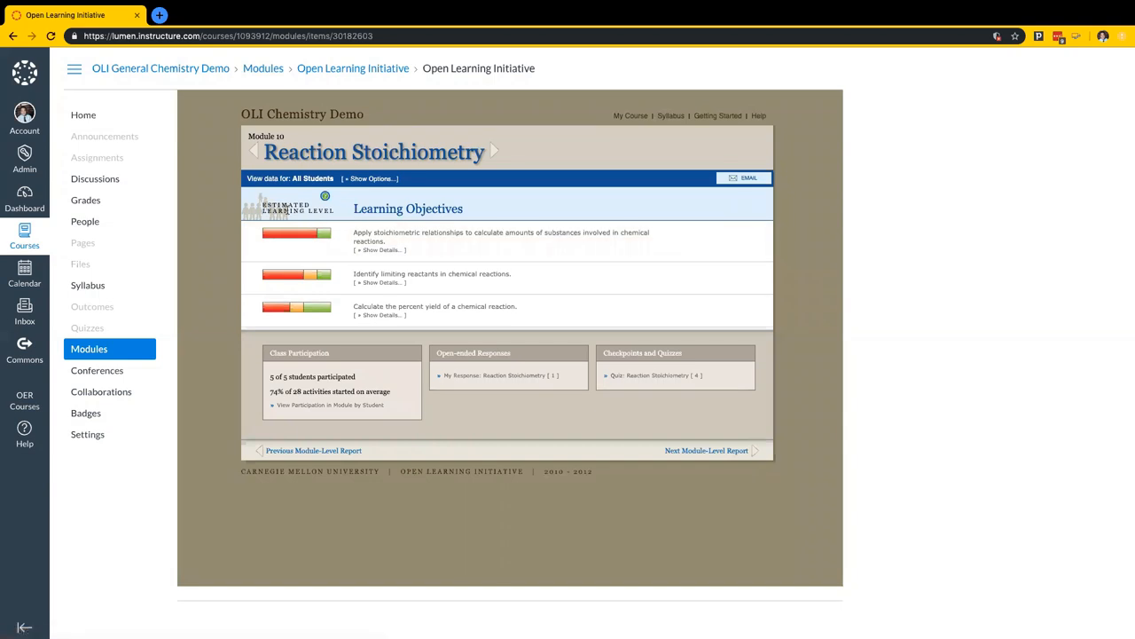
mouse_move(344, 290)
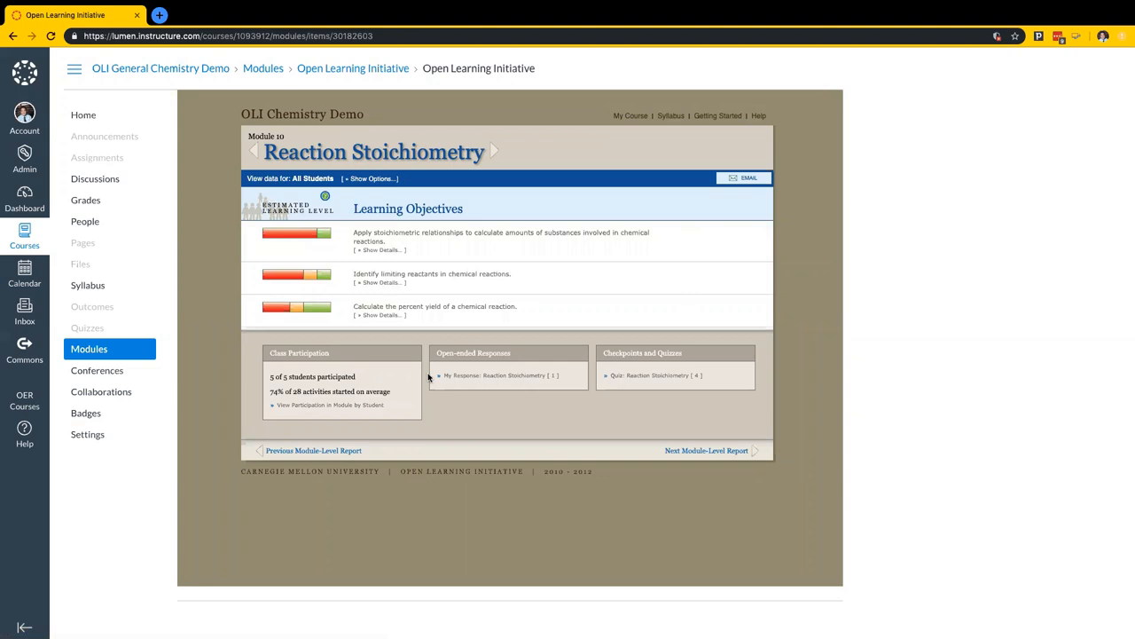
mouse_move(575, 369)
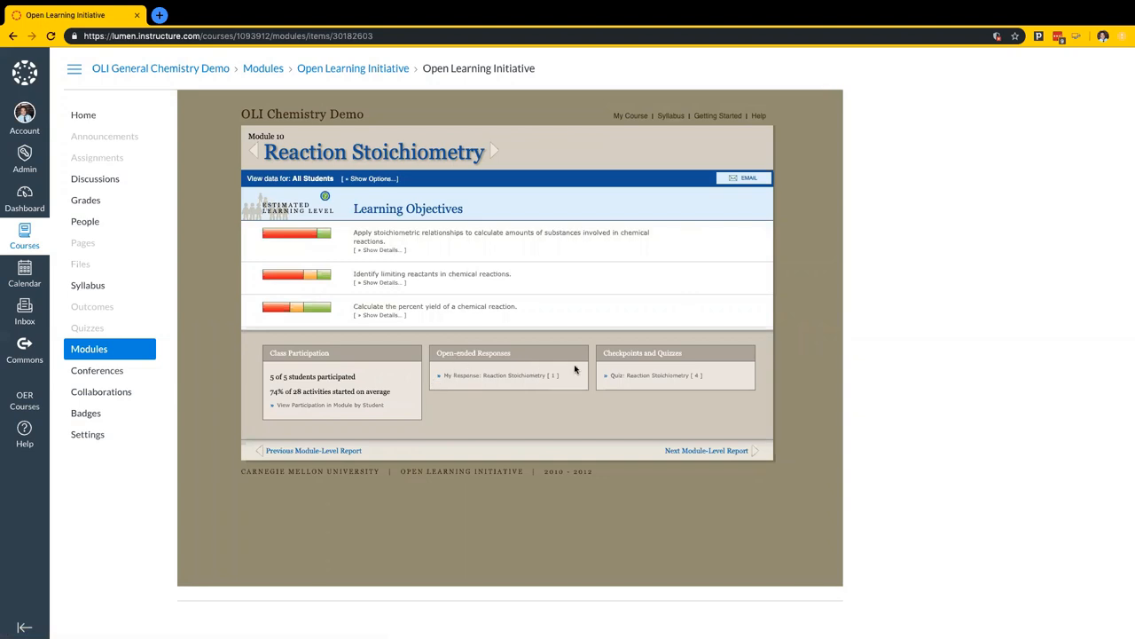
mouse_move(610, 365)
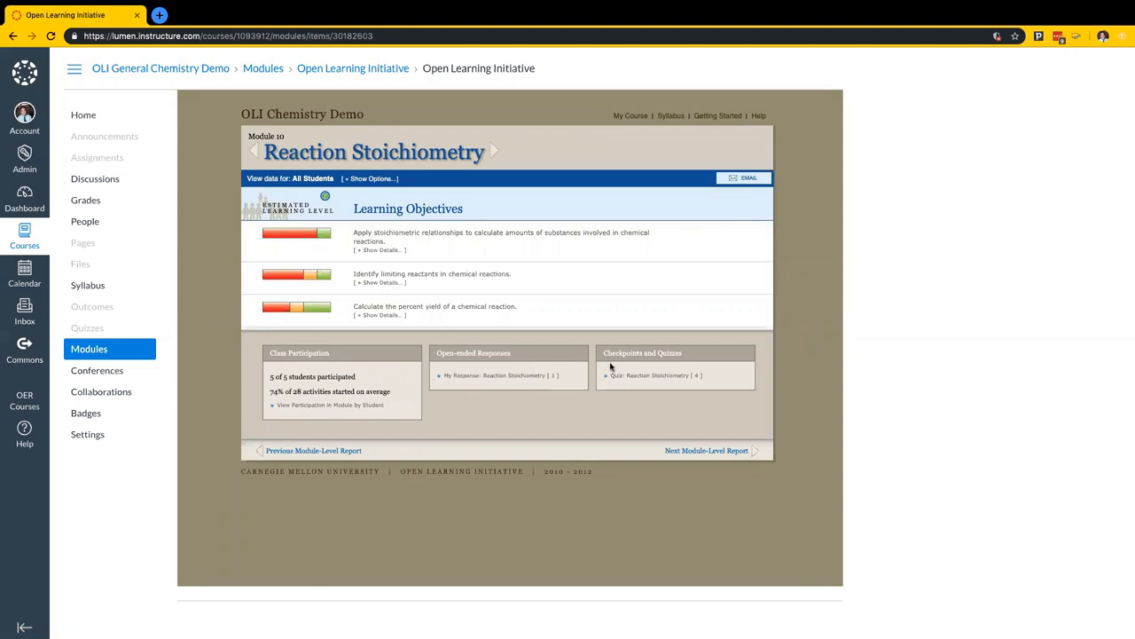
mouse_move(319, 261)
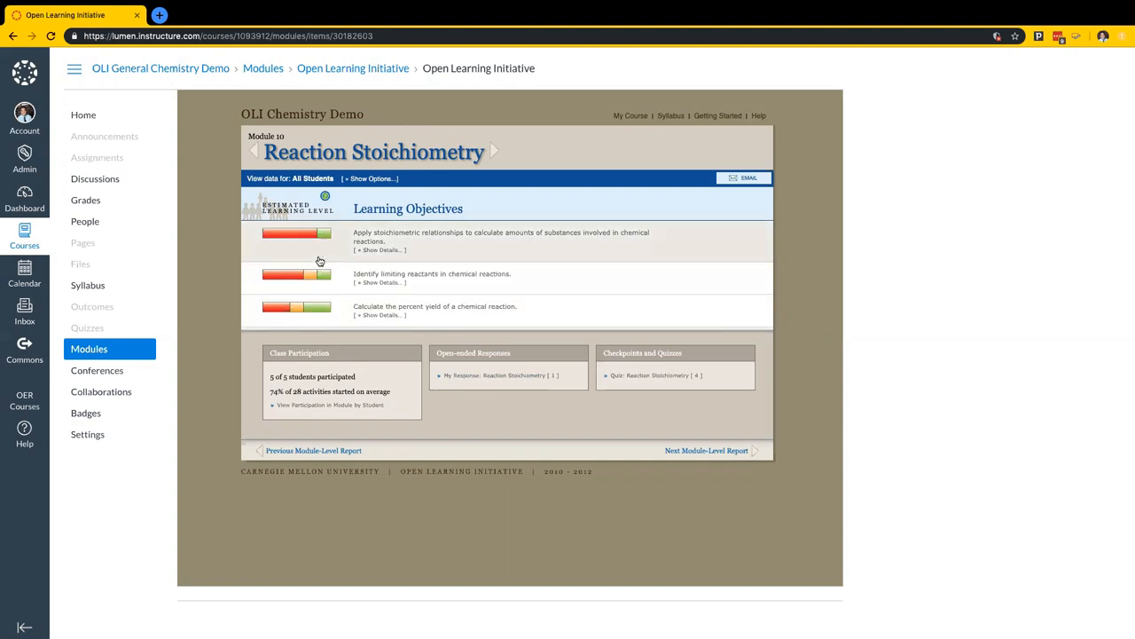
- Expand the first objective, list its low-learning students, and cancel the email to them
click(376, 248)
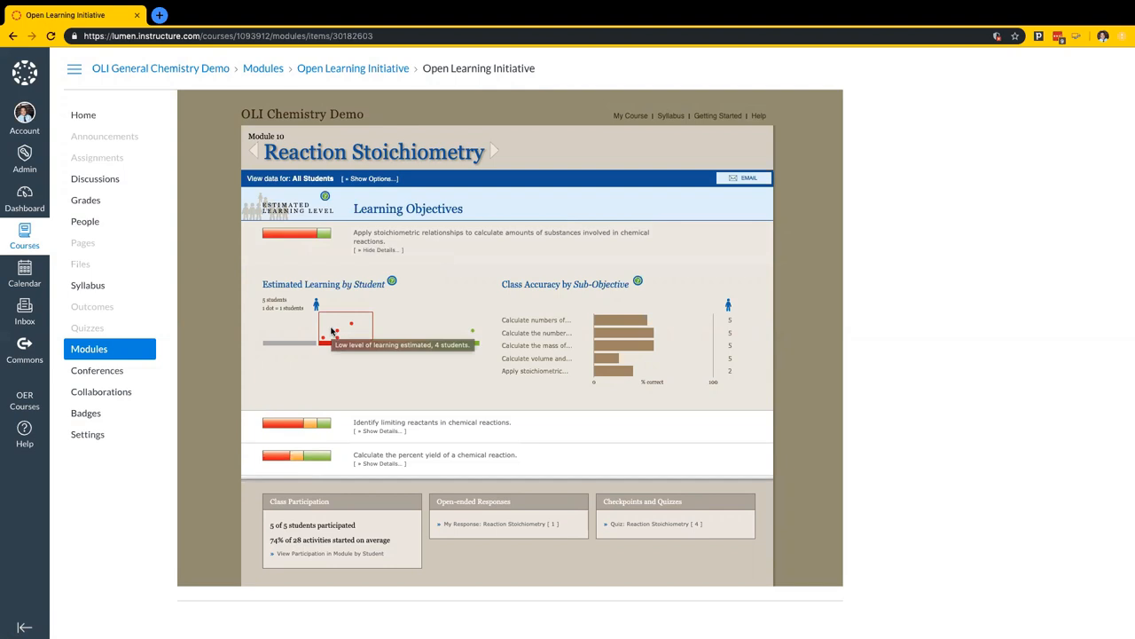
click(334, 329)
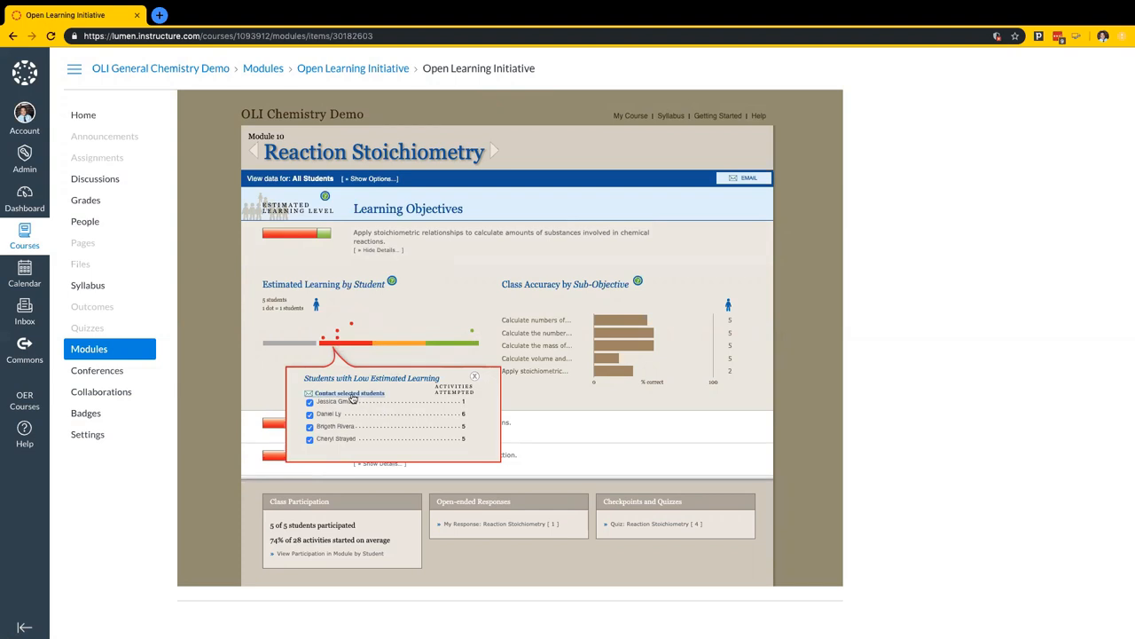
click(352, 394)
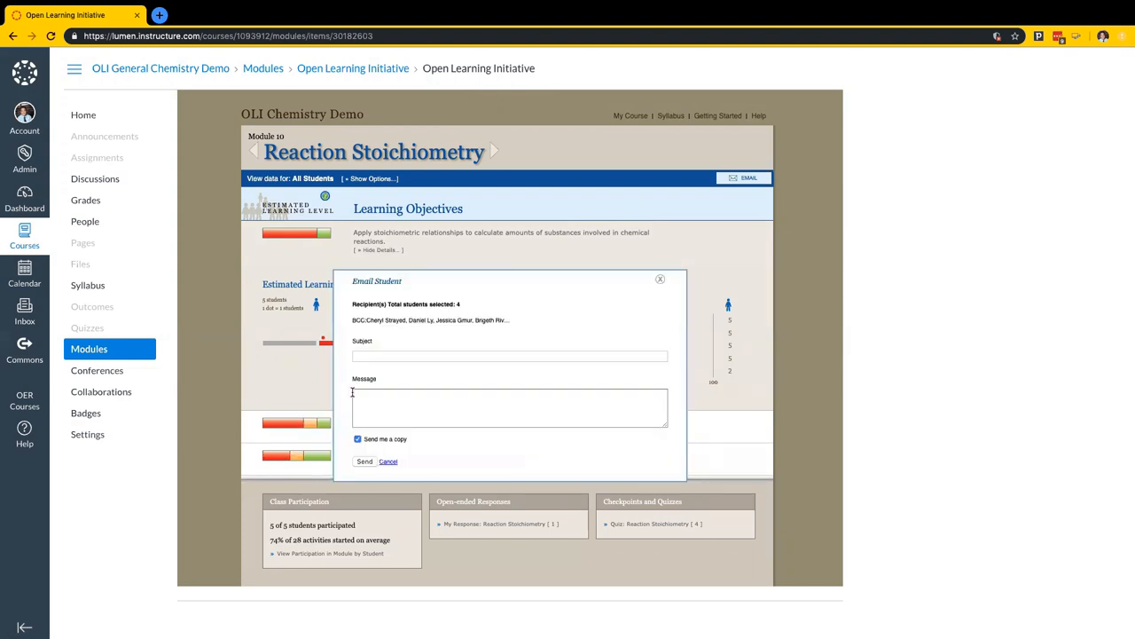
click(660, 279)
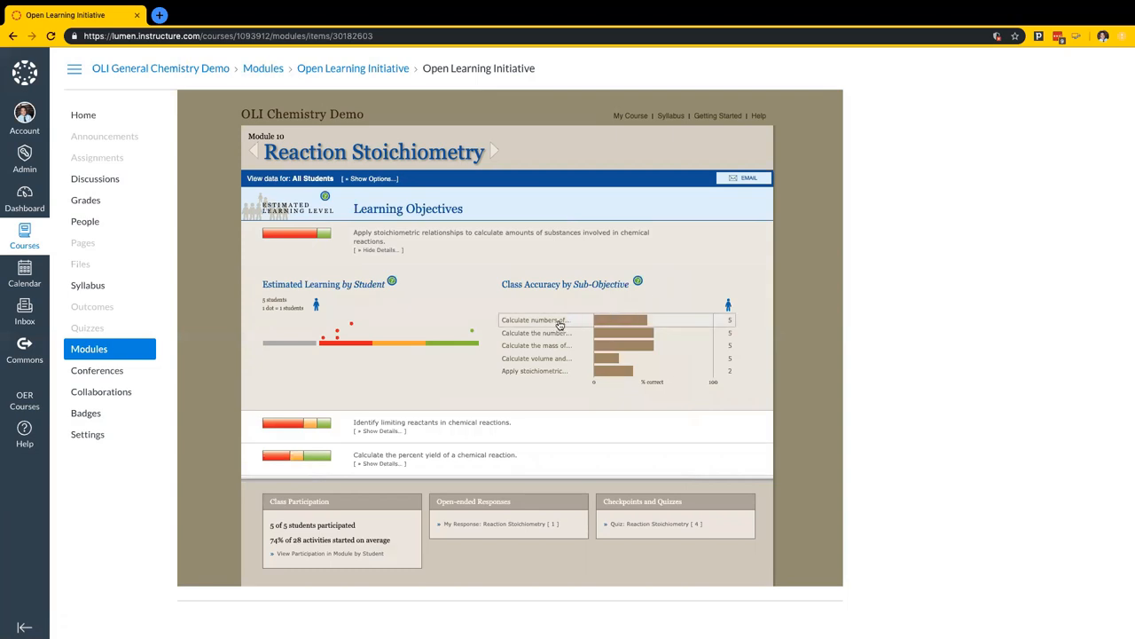
mouse_move(559, 319)
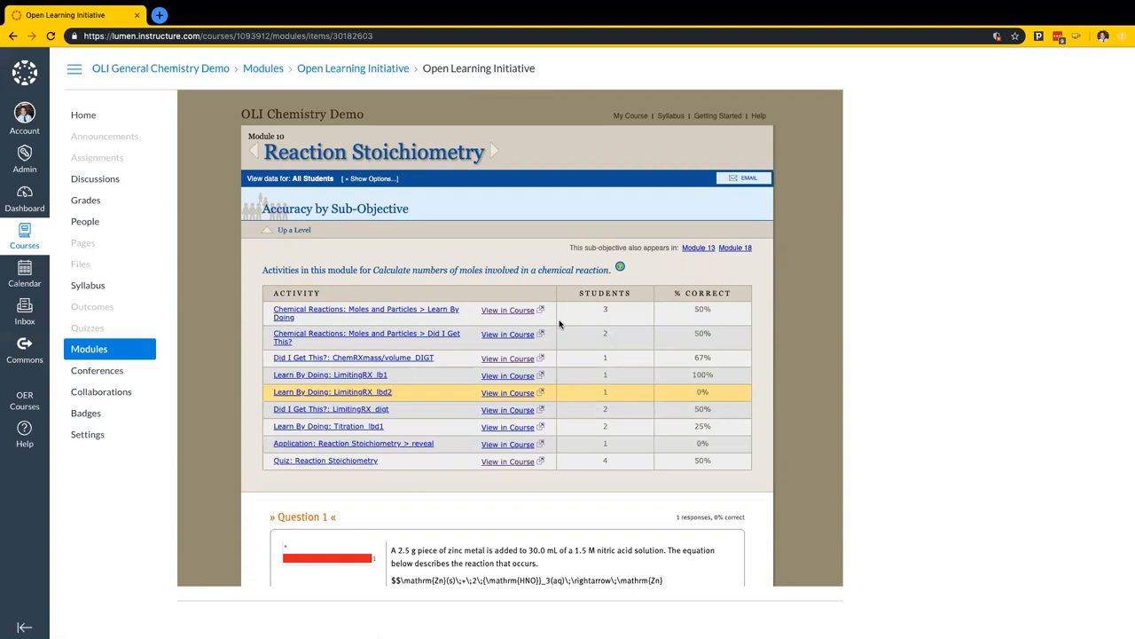
mouse_move(706, 316)
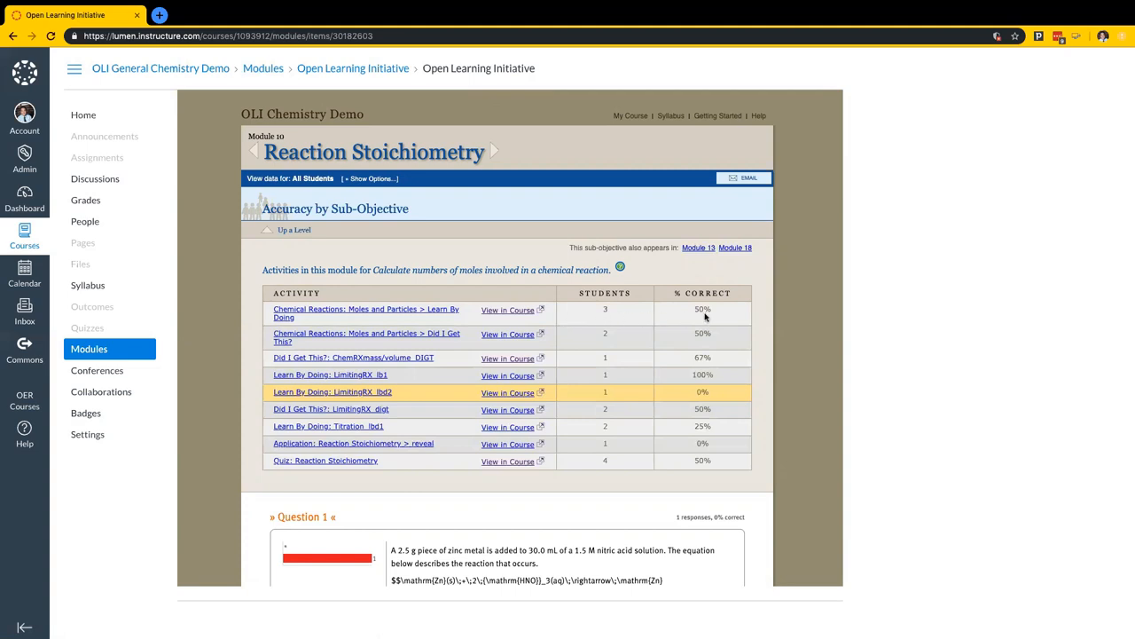
mouse_move(508, 309)
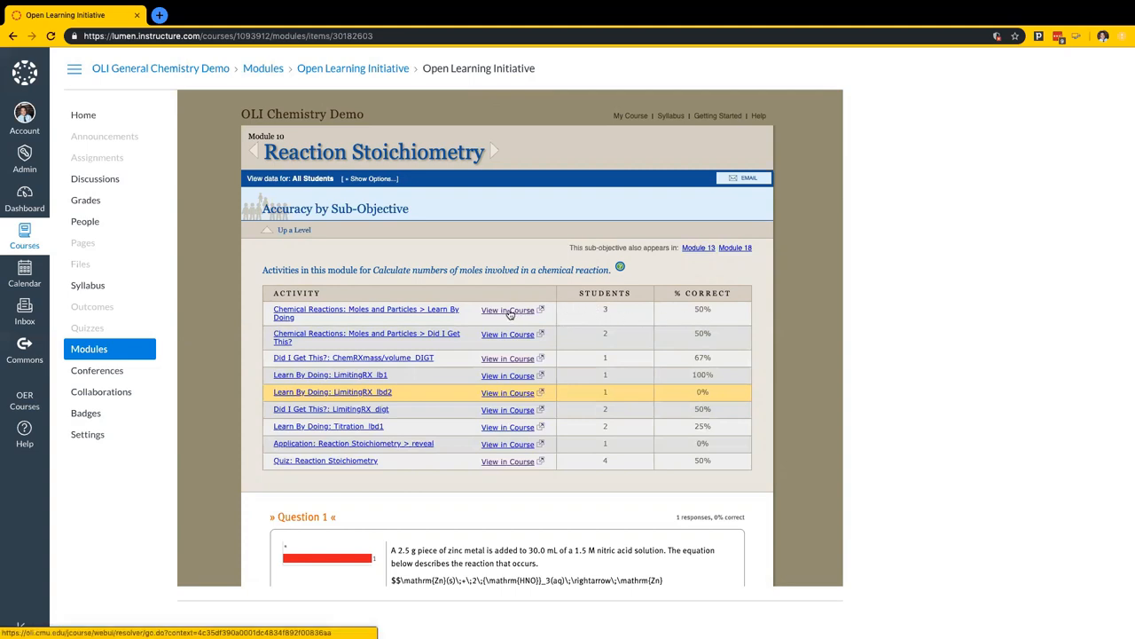
- View the first moles Learn By Doing activity in the course in a new tab
click(508, 309)
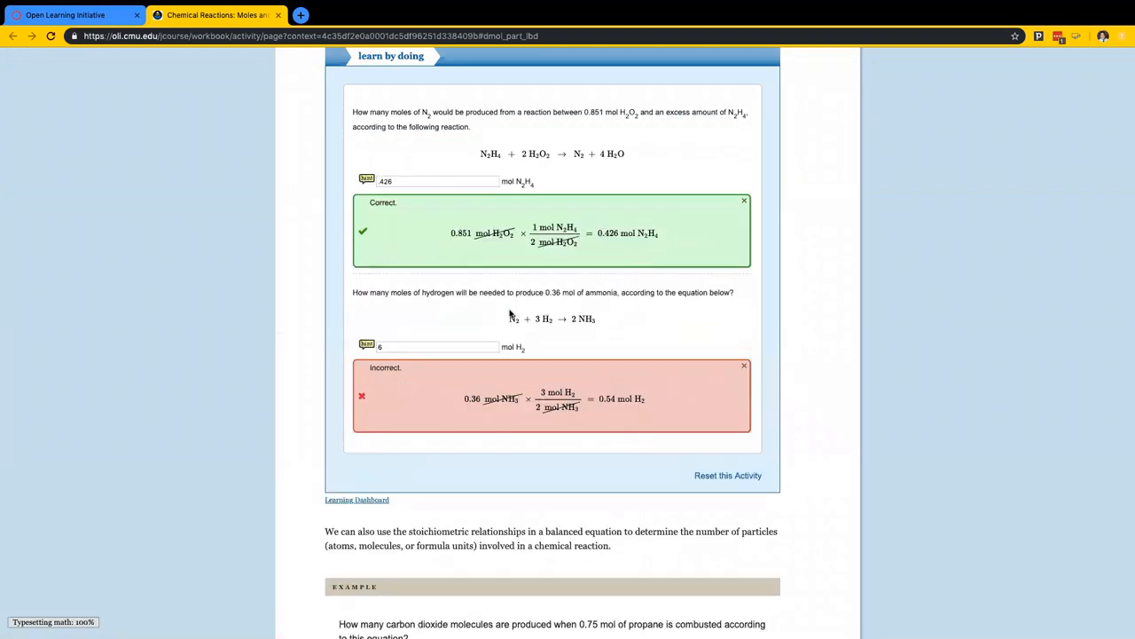
mouse_move(319, 175)
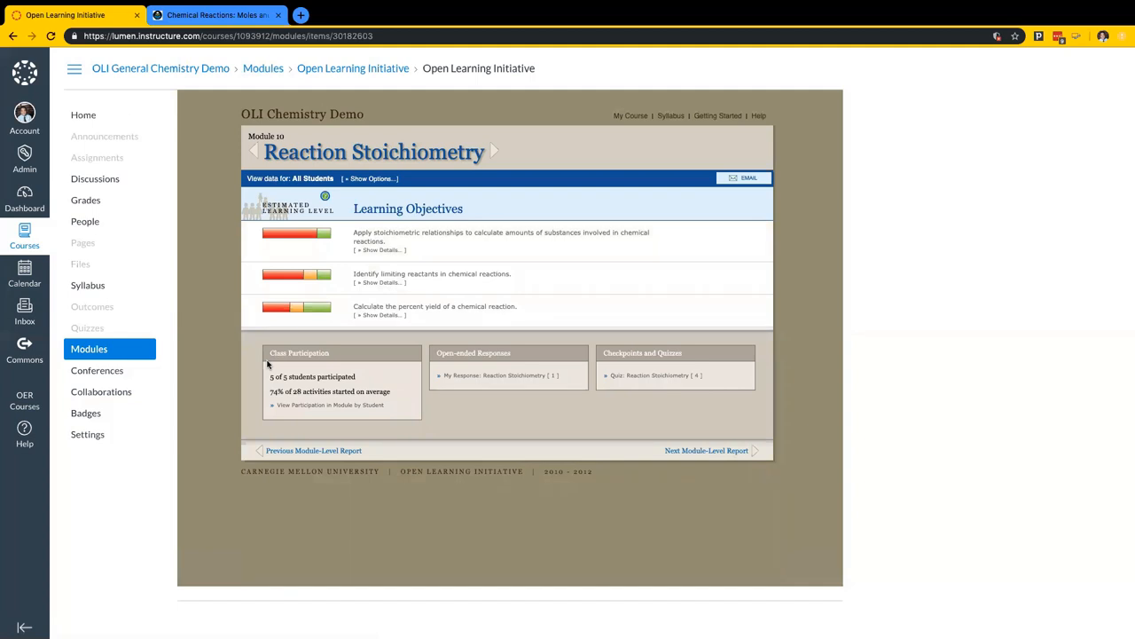
- Check class participation and one student's objectives report, then go to My Course home
click(316, 405)
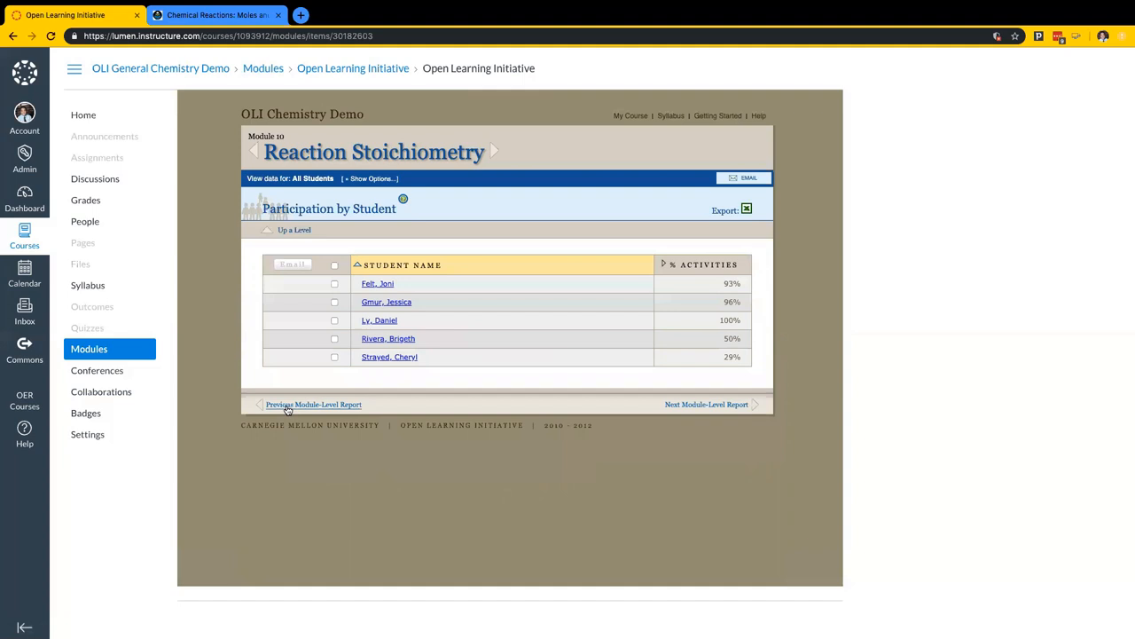
mouse_move(288, 408)
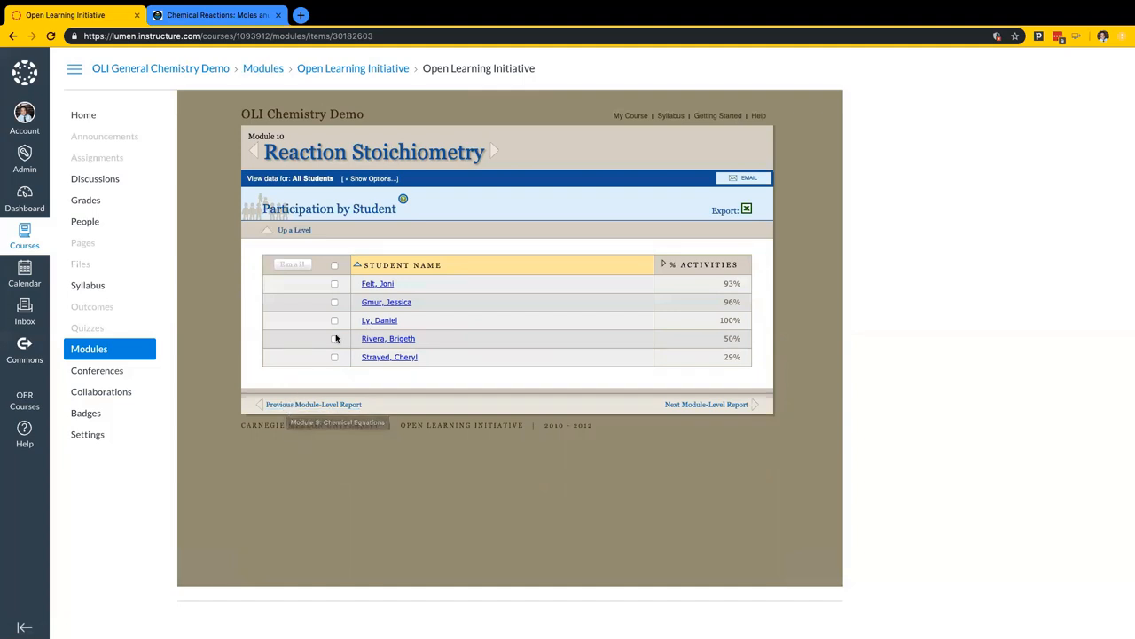
click(376, 284)
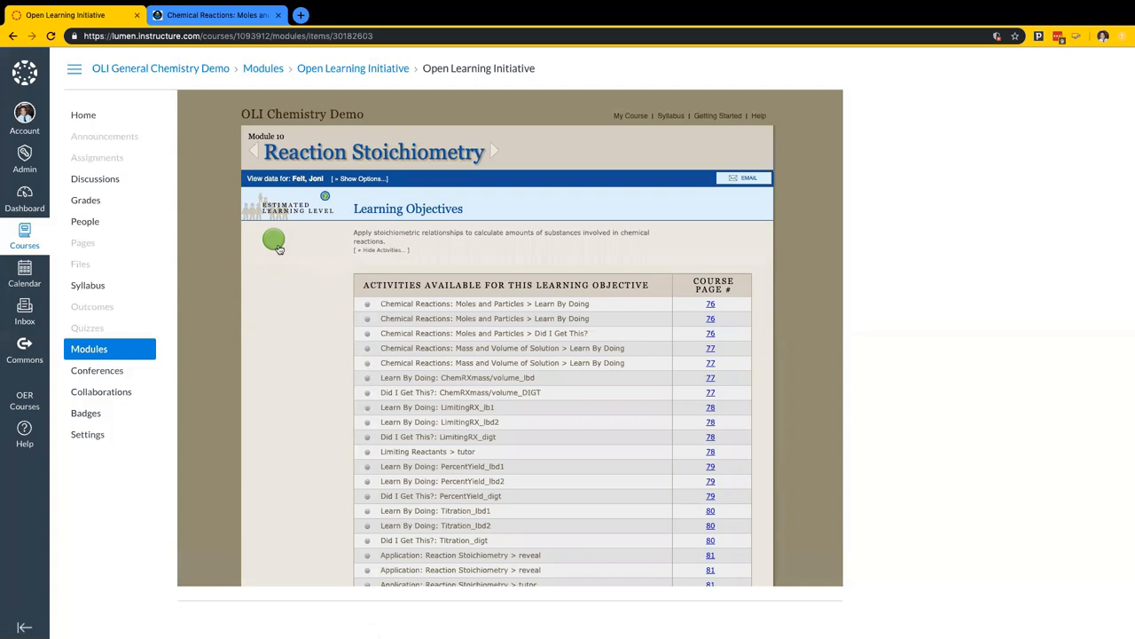
click(379, 249)
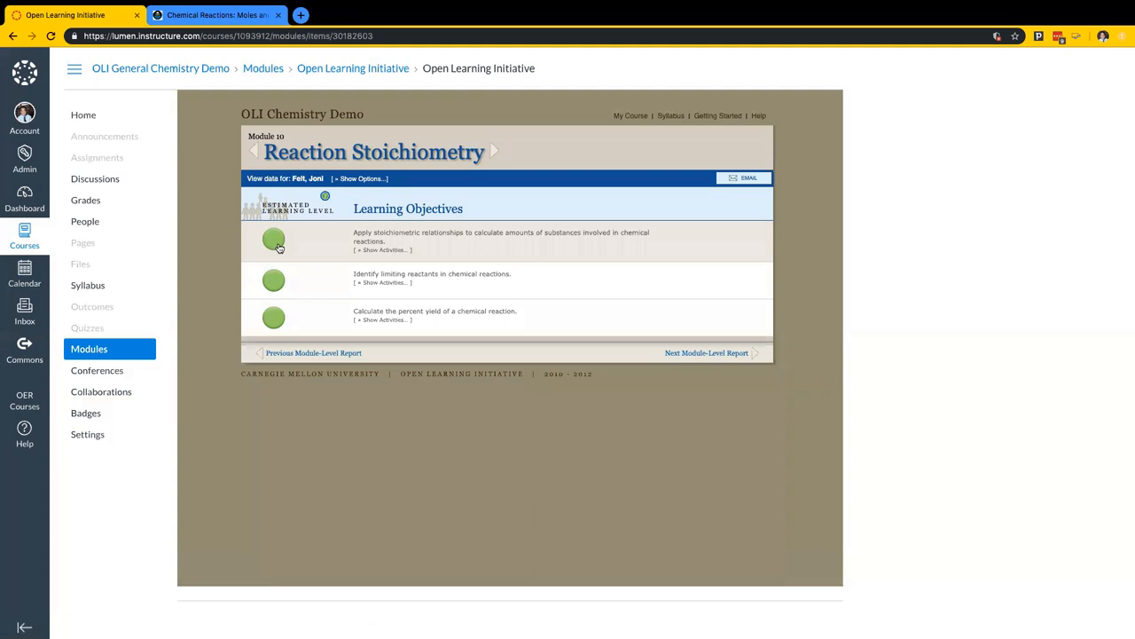
mouse_move(286, 316)
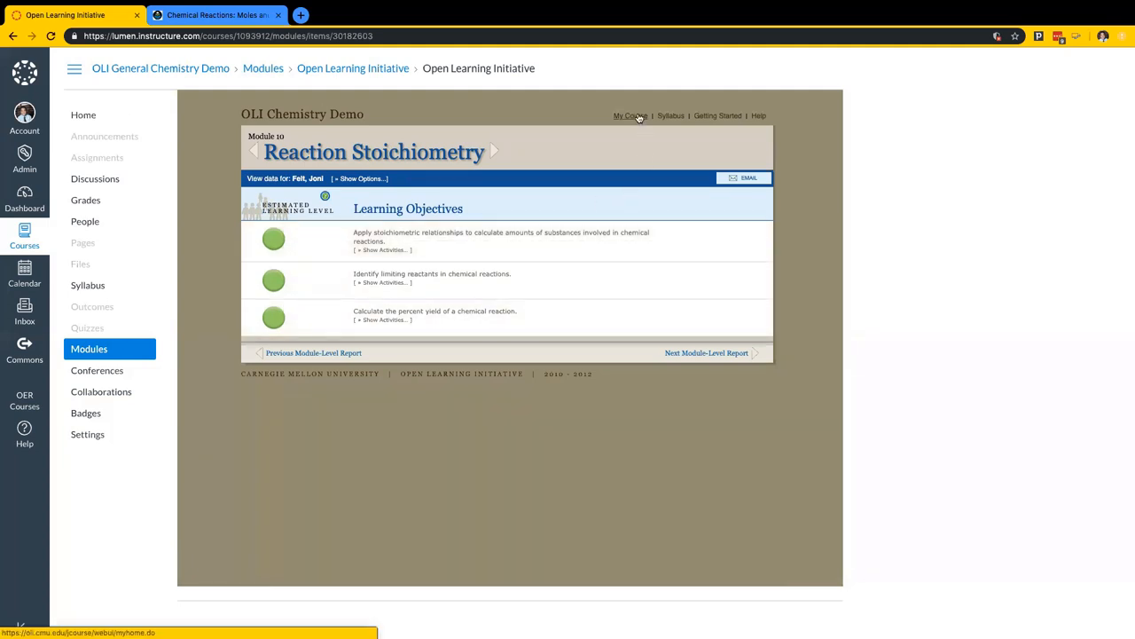
click(631, 116)
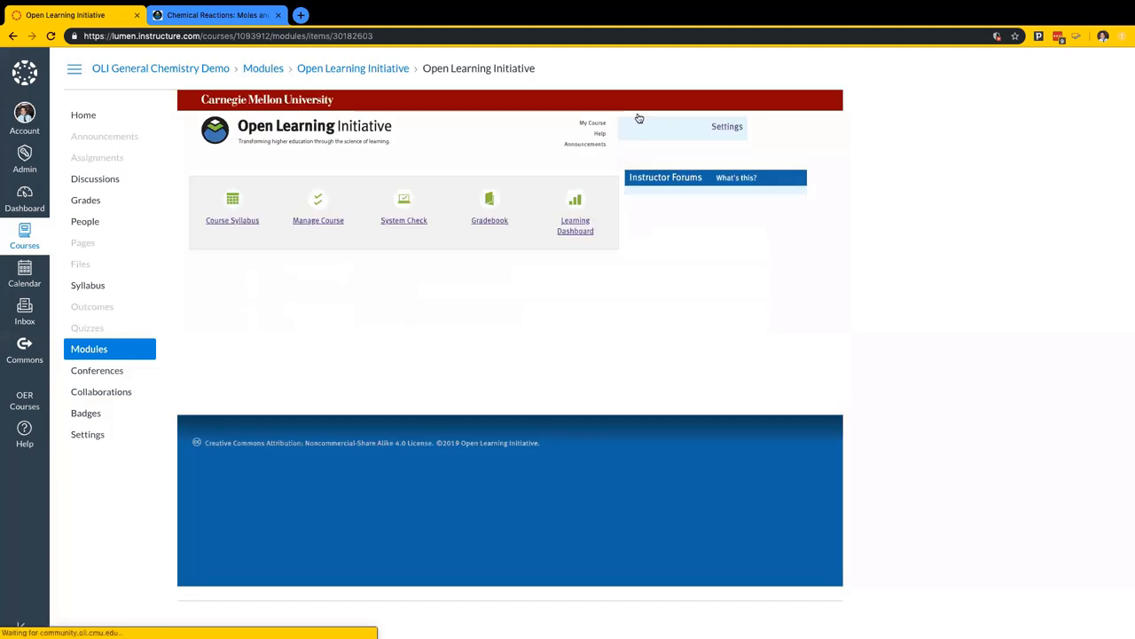
- Read the Reaction Stoichiometry feedback report through Question 5 and return to the module report
click(574, 225)
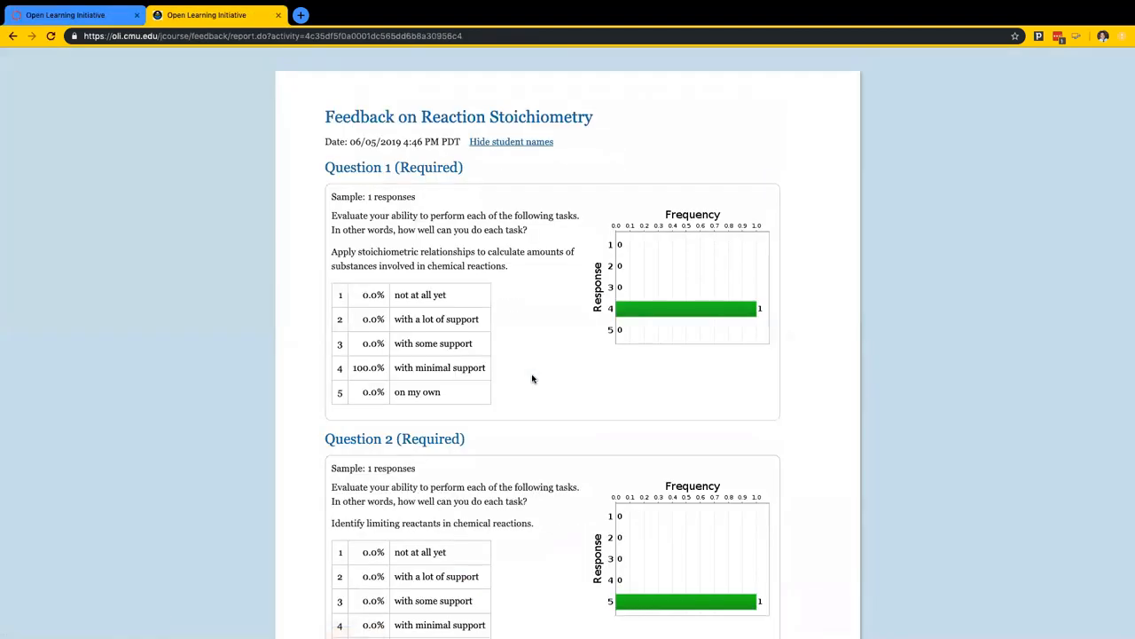
scroll(down, 3)
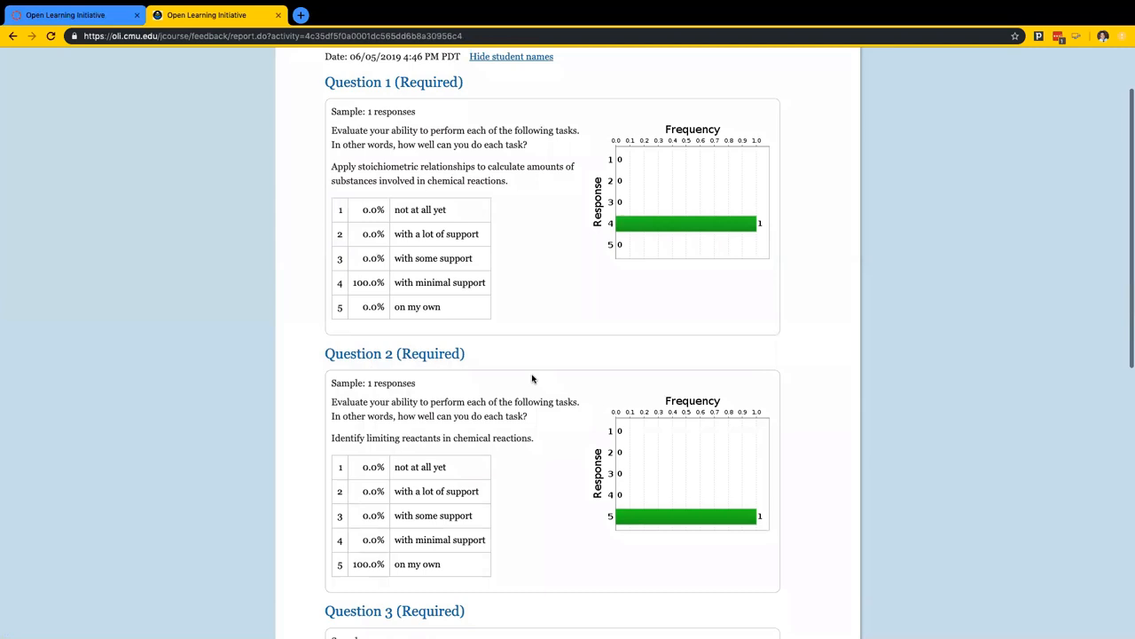
scroll(down, 3)
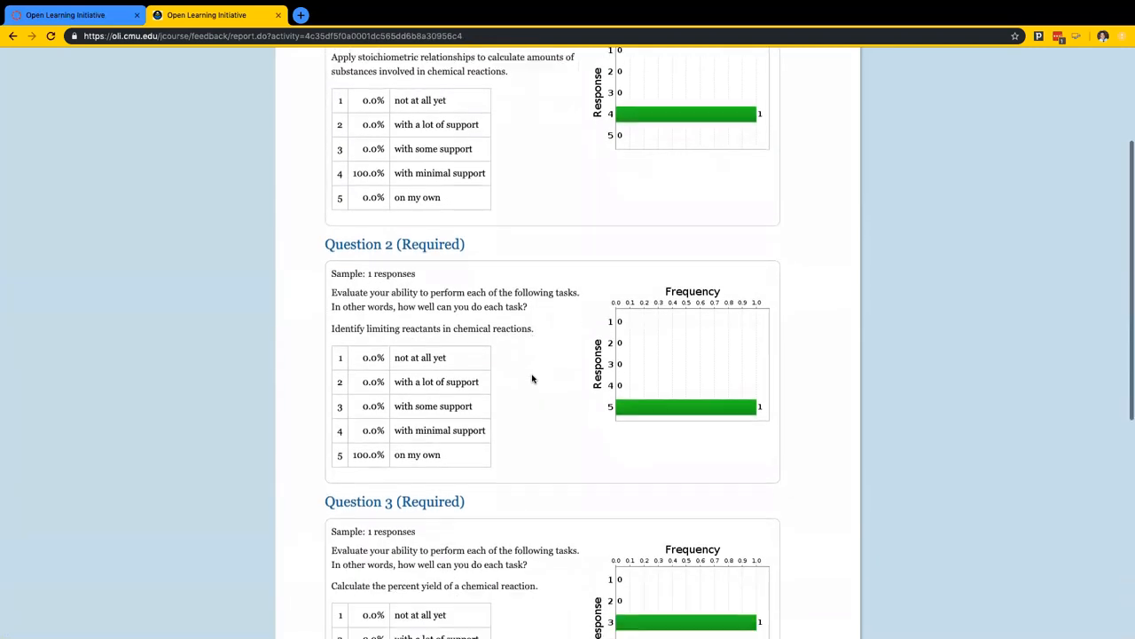
scroll(down, 3)
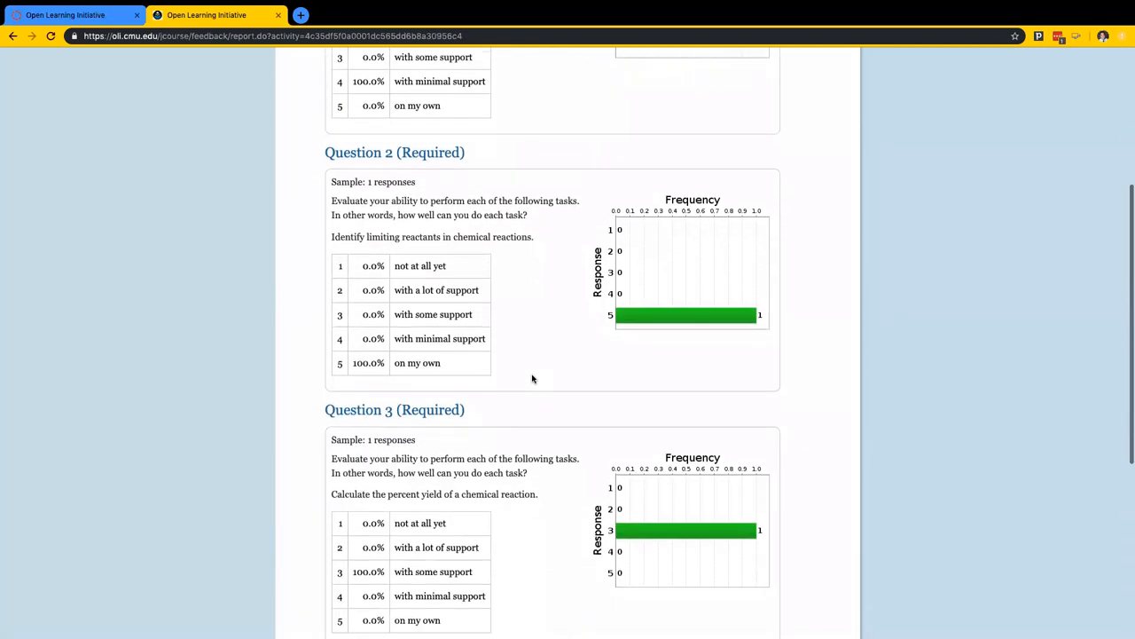
scroll(down, 3)
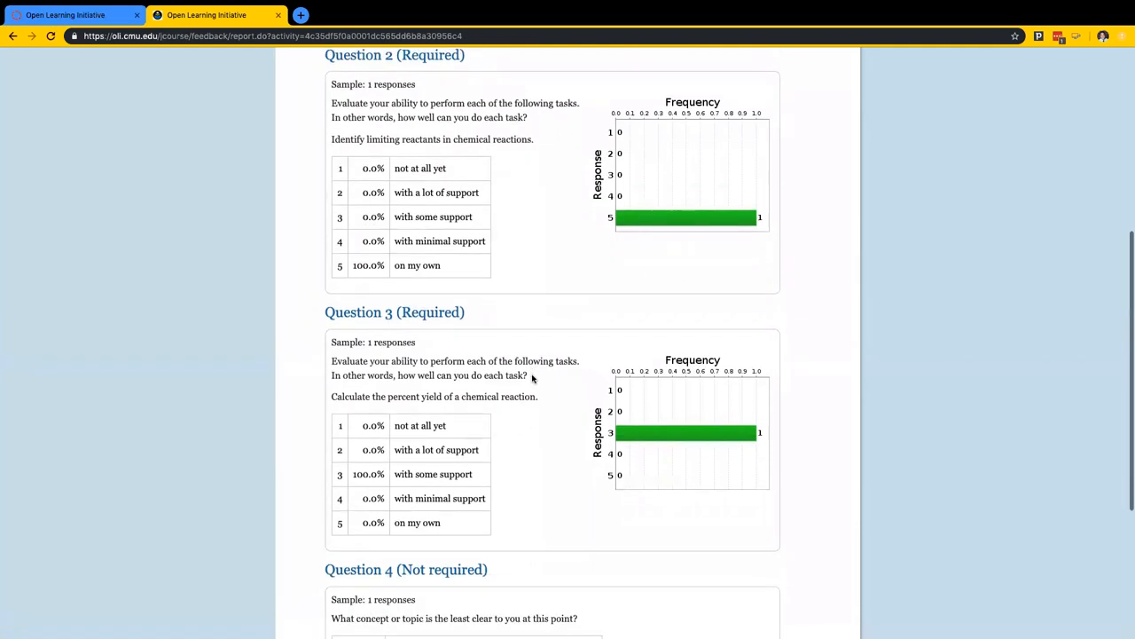
scroll(down, 3)
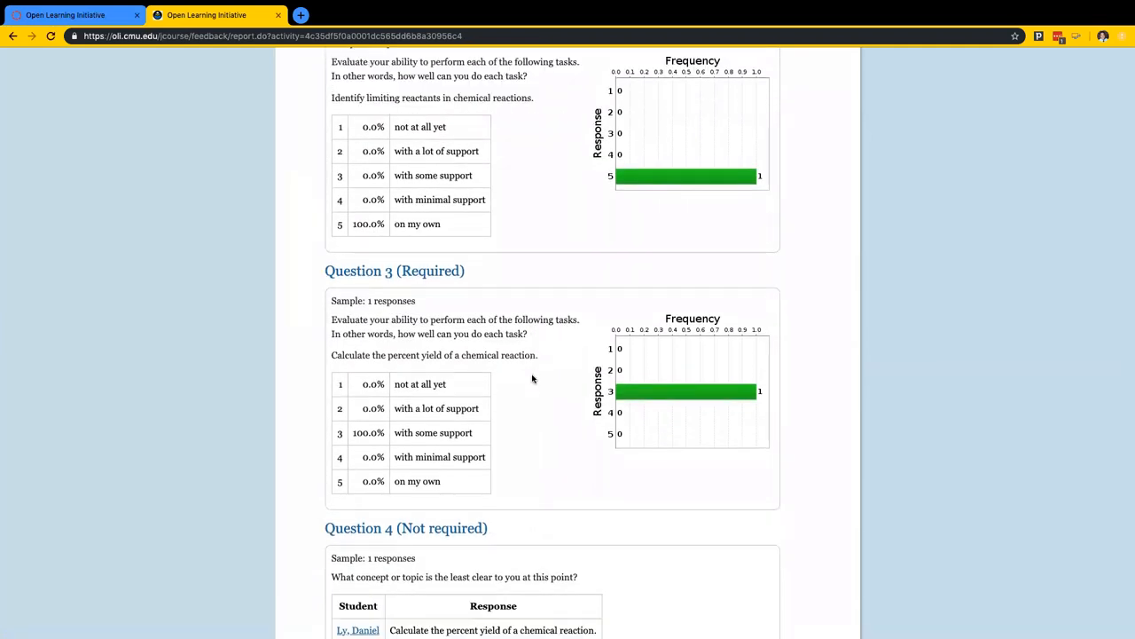
scroll(down, 3)
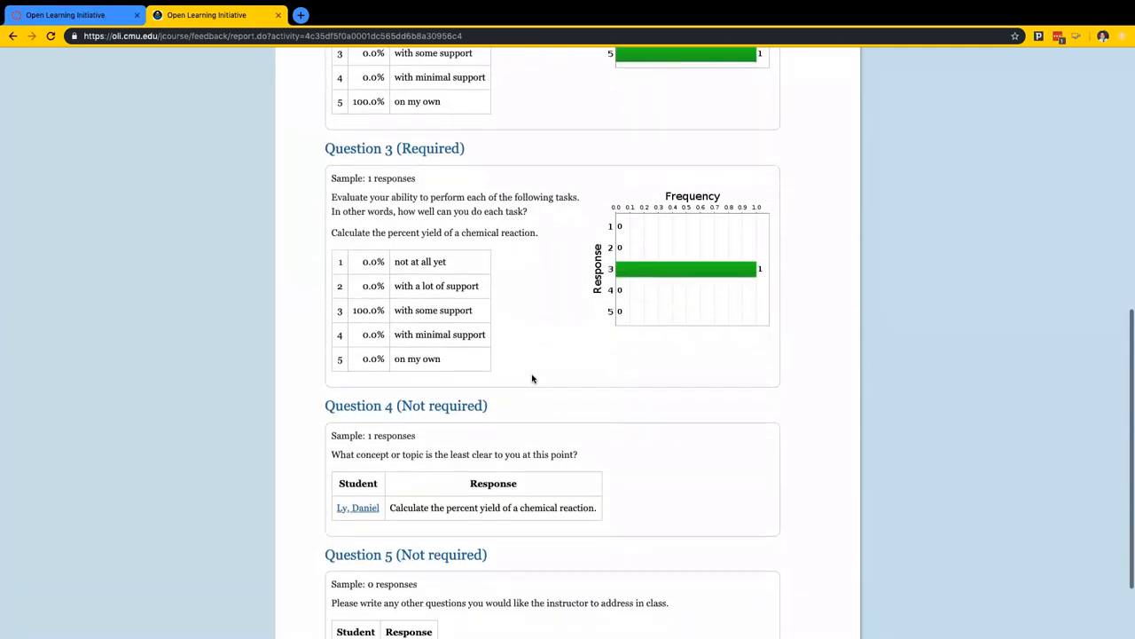
scroll(down, 3)
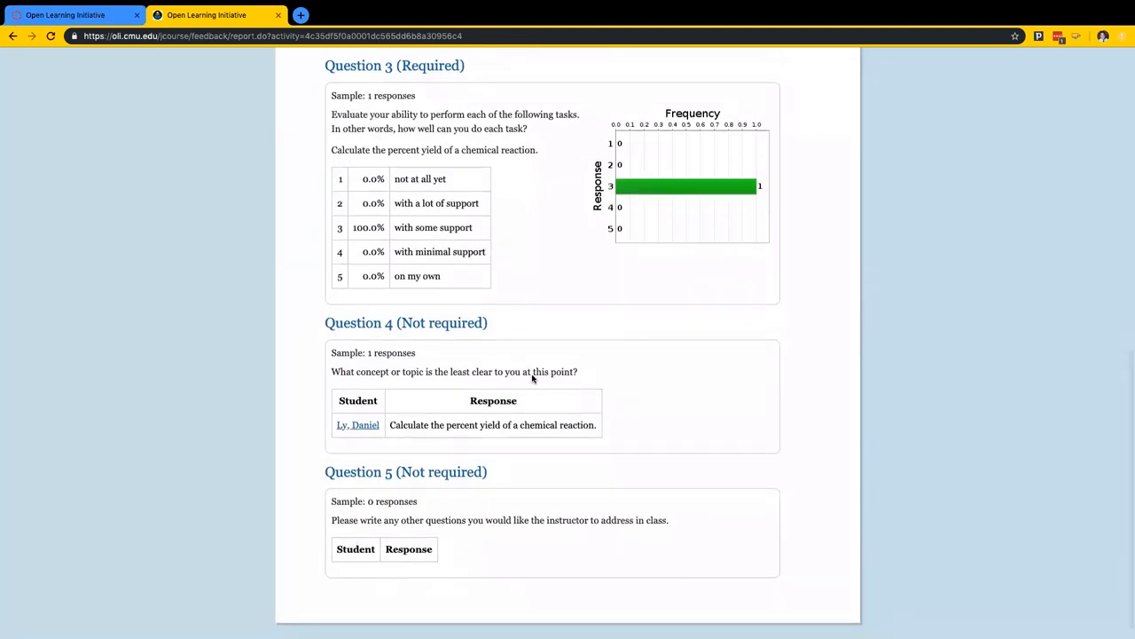
scroll(down, 3)
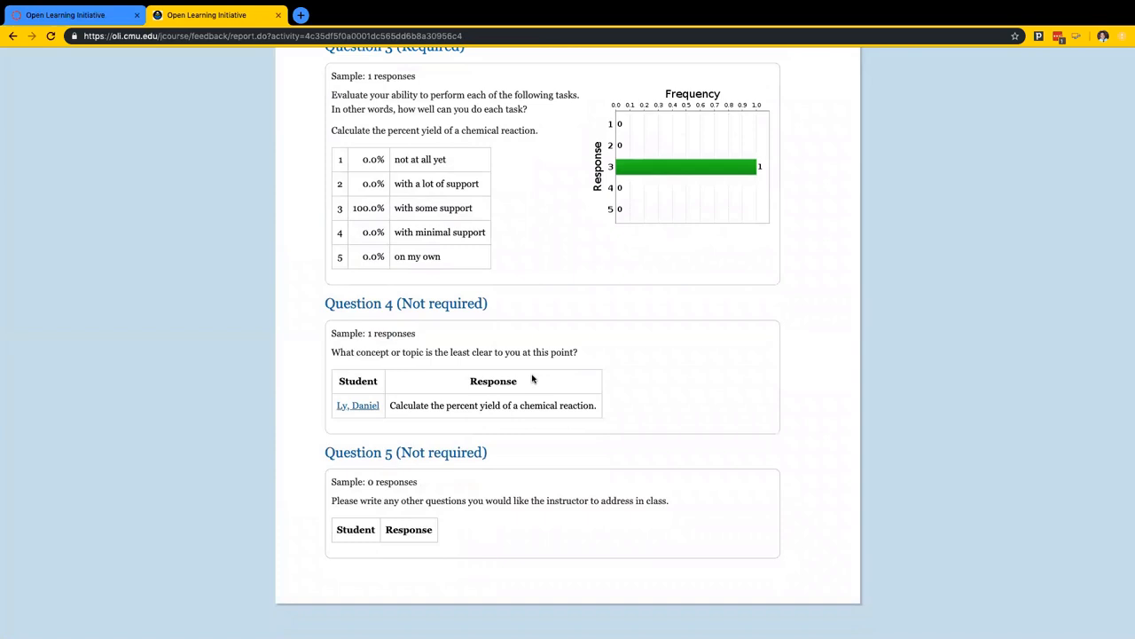
mouse_move(247, 176)
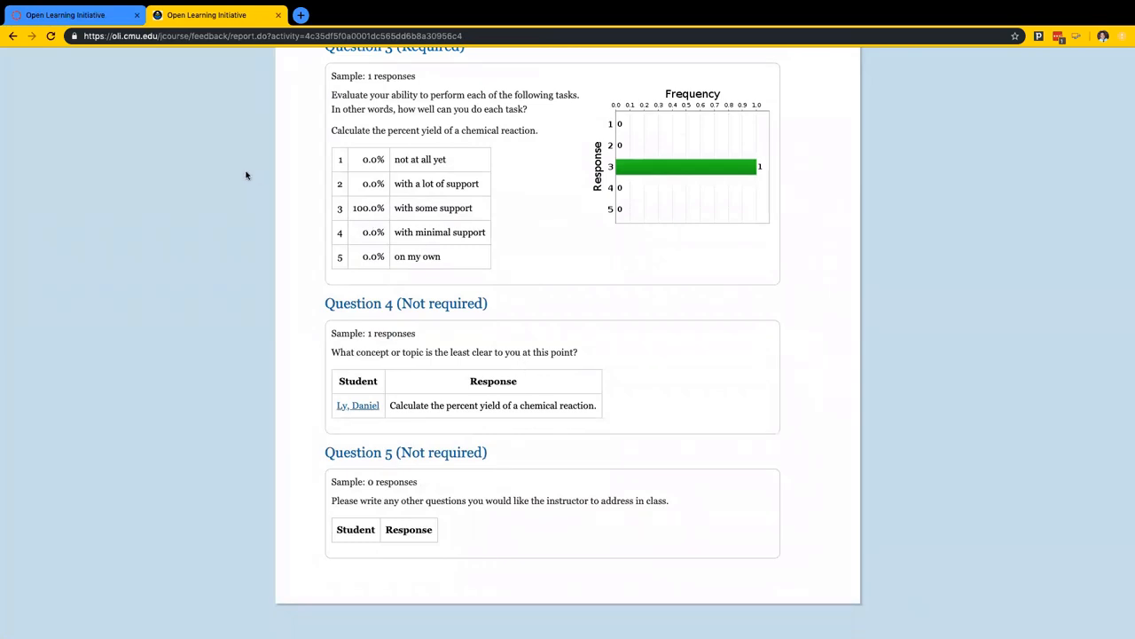
click(71, 14)
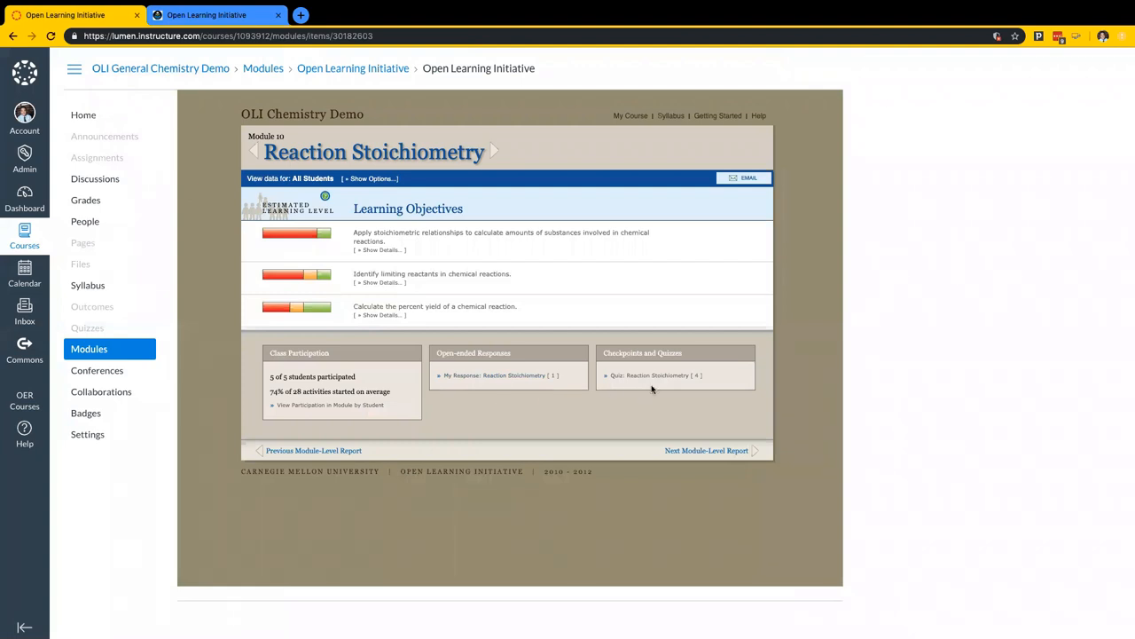
mouse_move(664, 374)
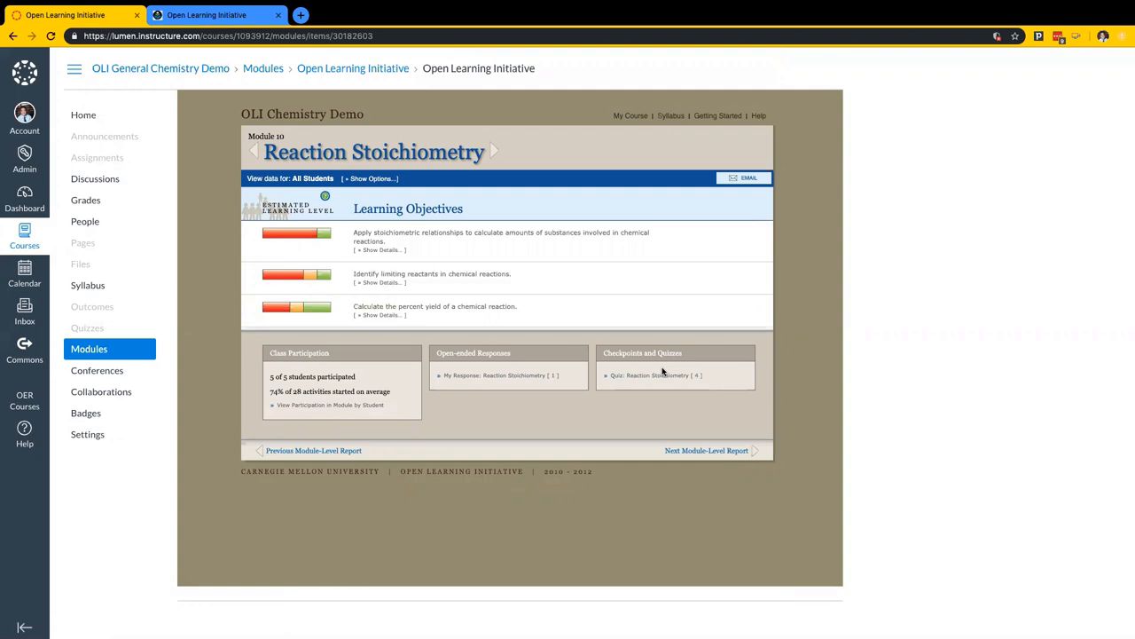
mouse_move(662, 380)
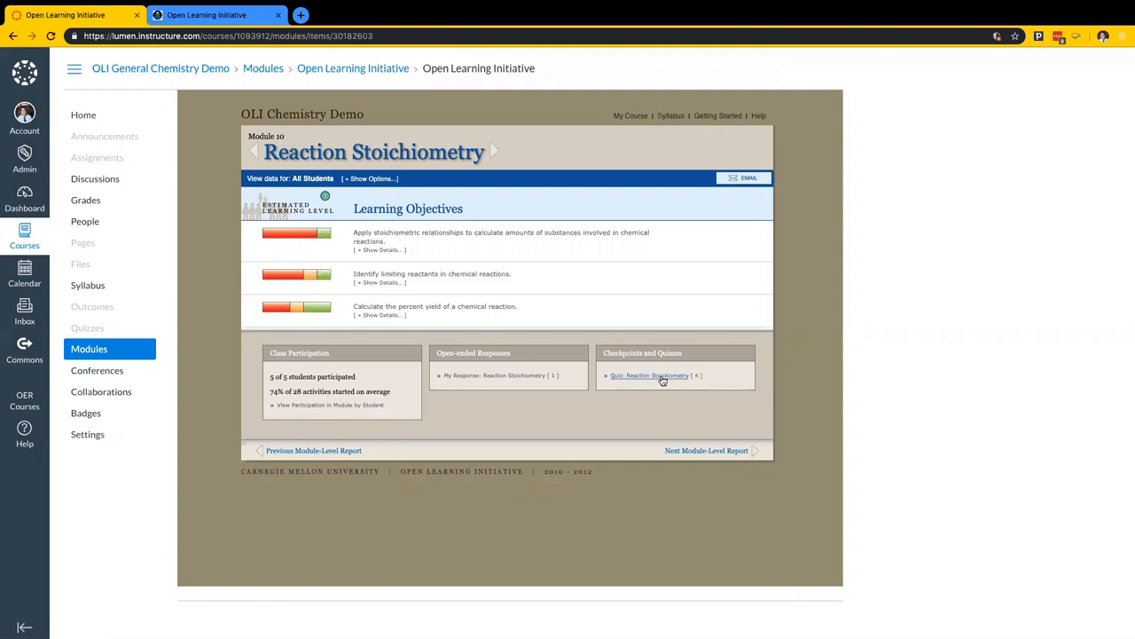
- Review the quiz report's 36% average, most-missed questions, and Questions 1–3 response charts
click(649, 376)
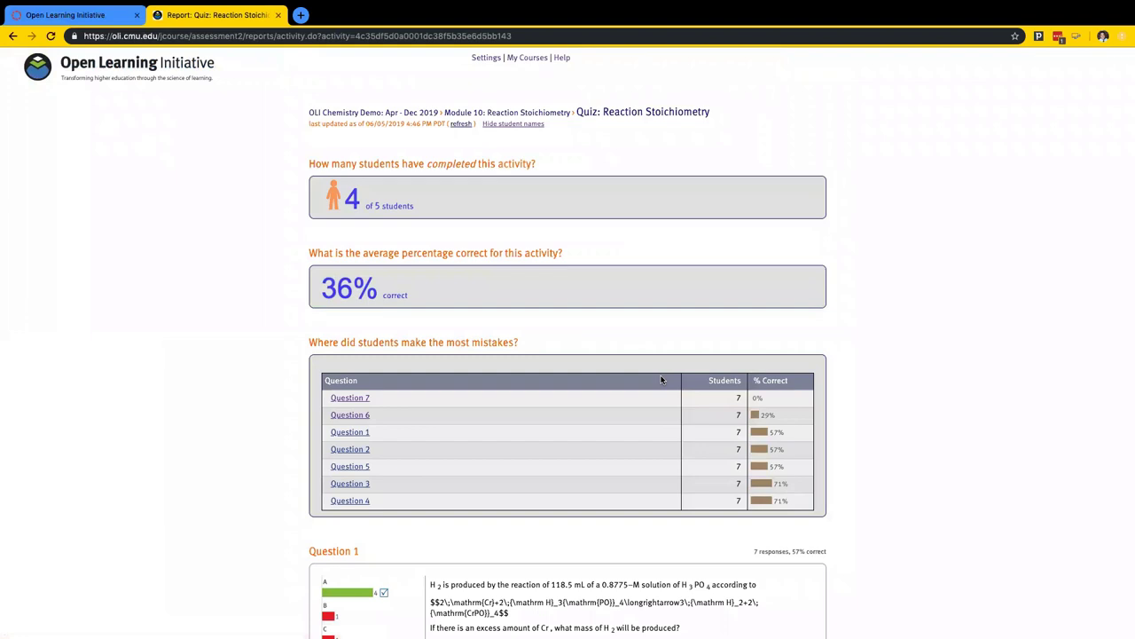
scroll(down, 3)
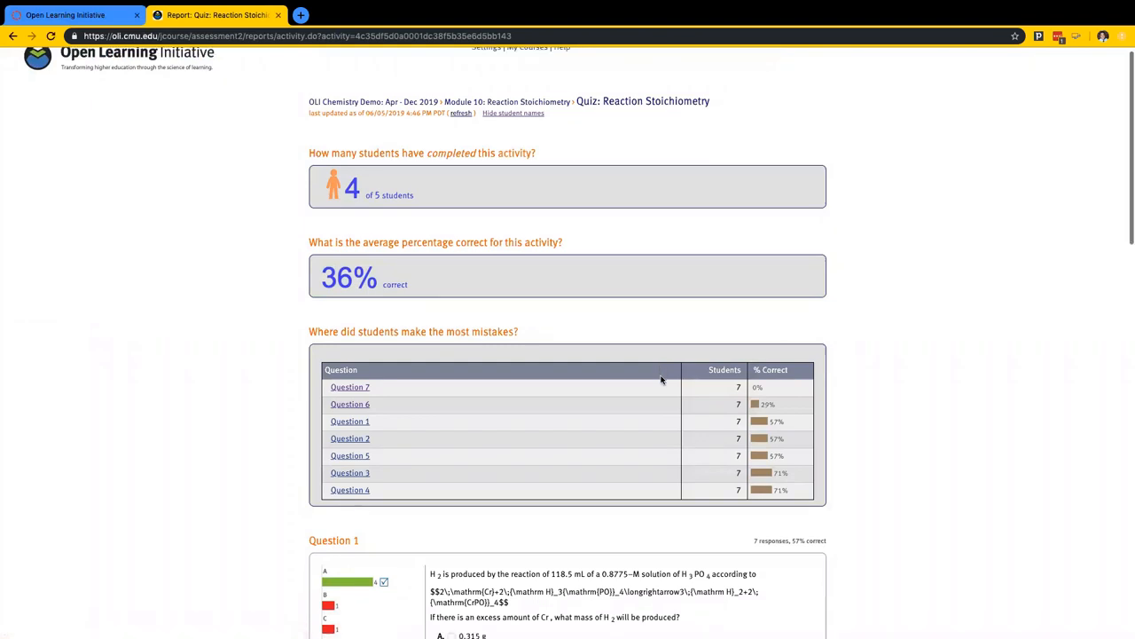
scroll(down, 3)
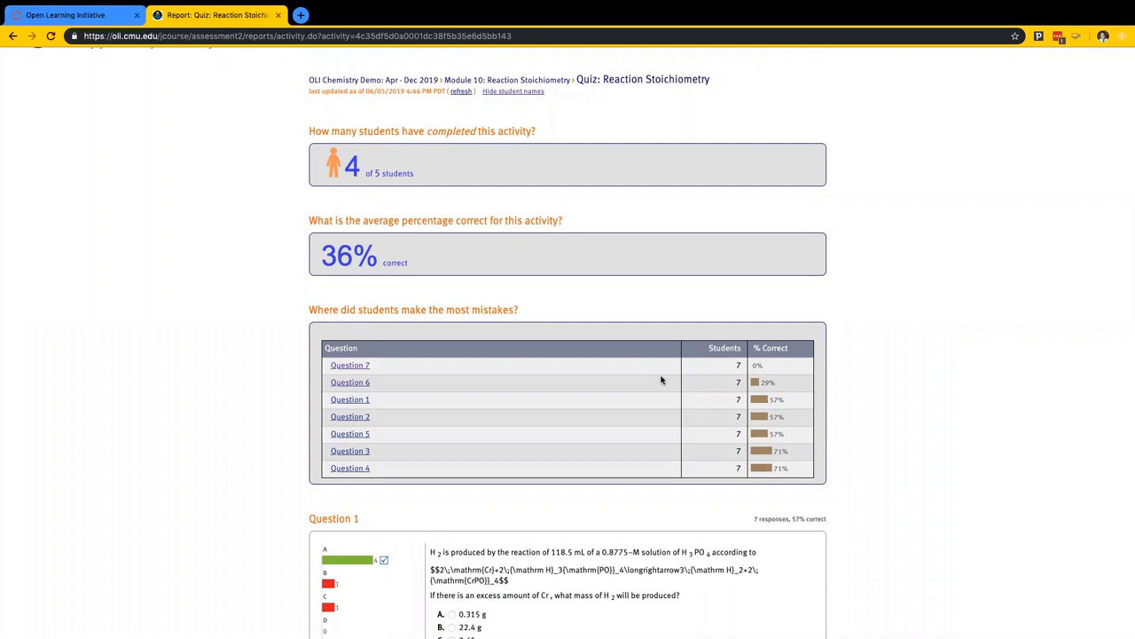
mouse_move(710, 373)
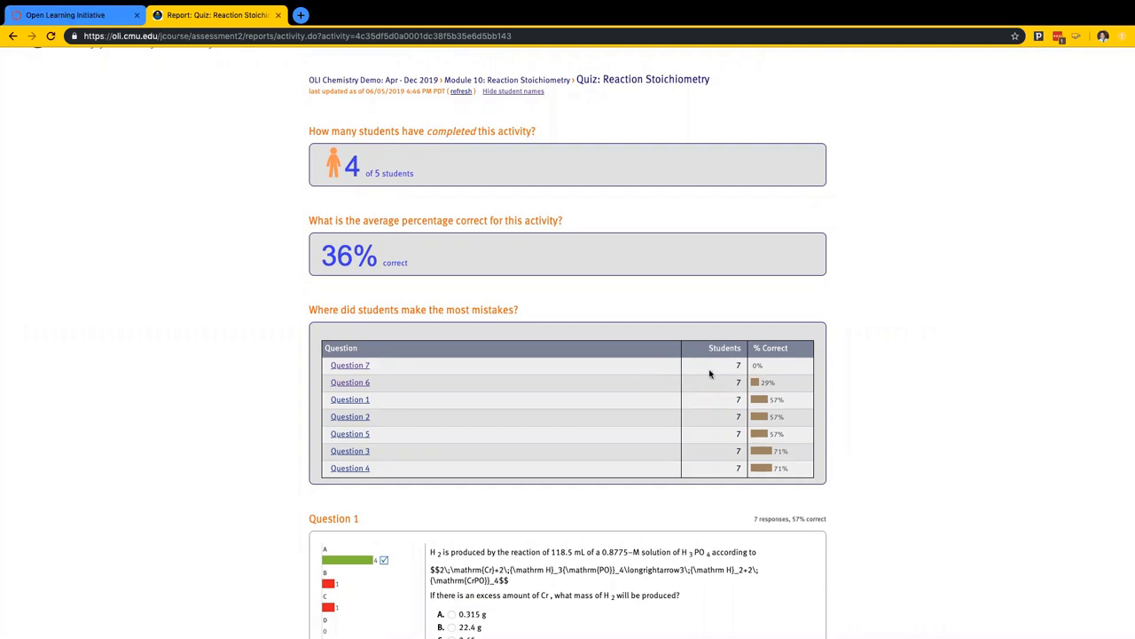
scroll(down, 3)
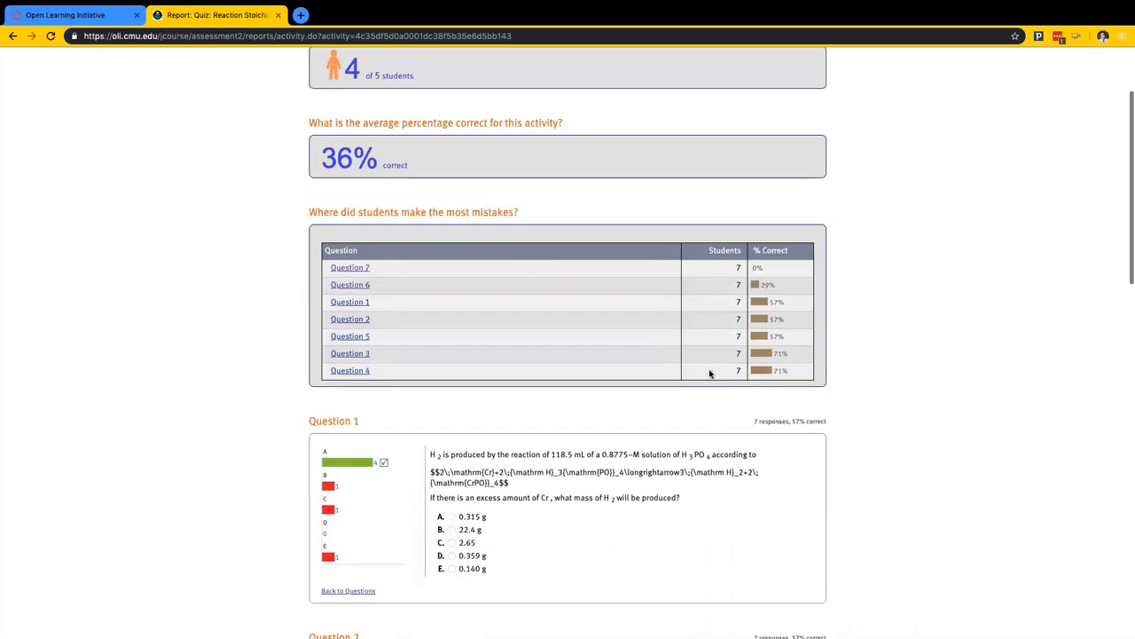
scroll(down, 3)
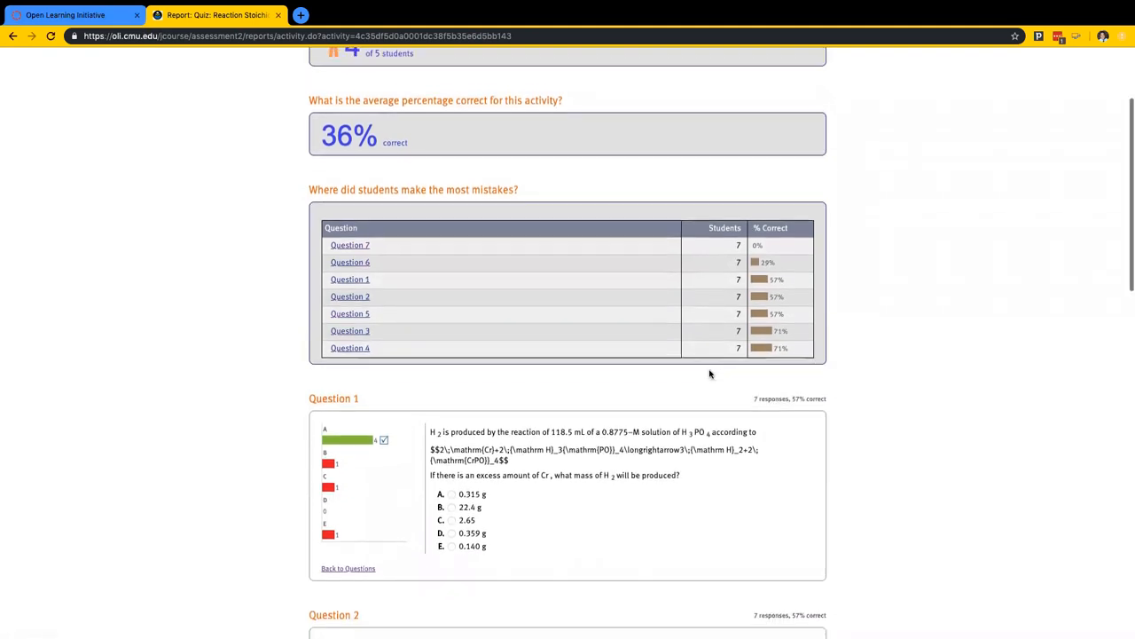
scroll(down, 3)
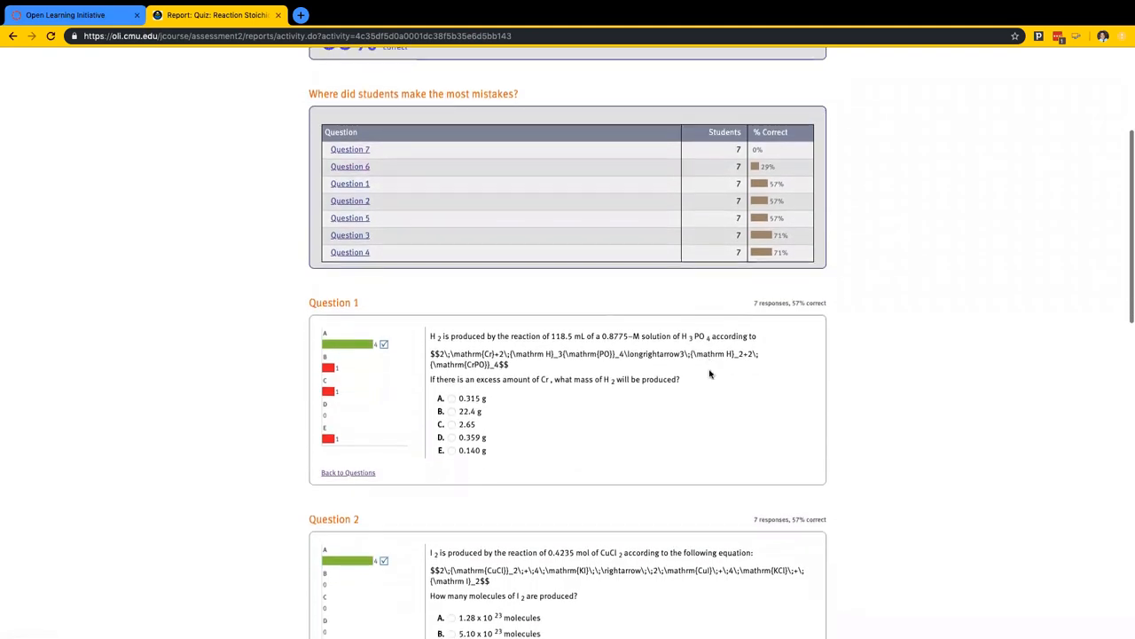
scroll(down, 3)
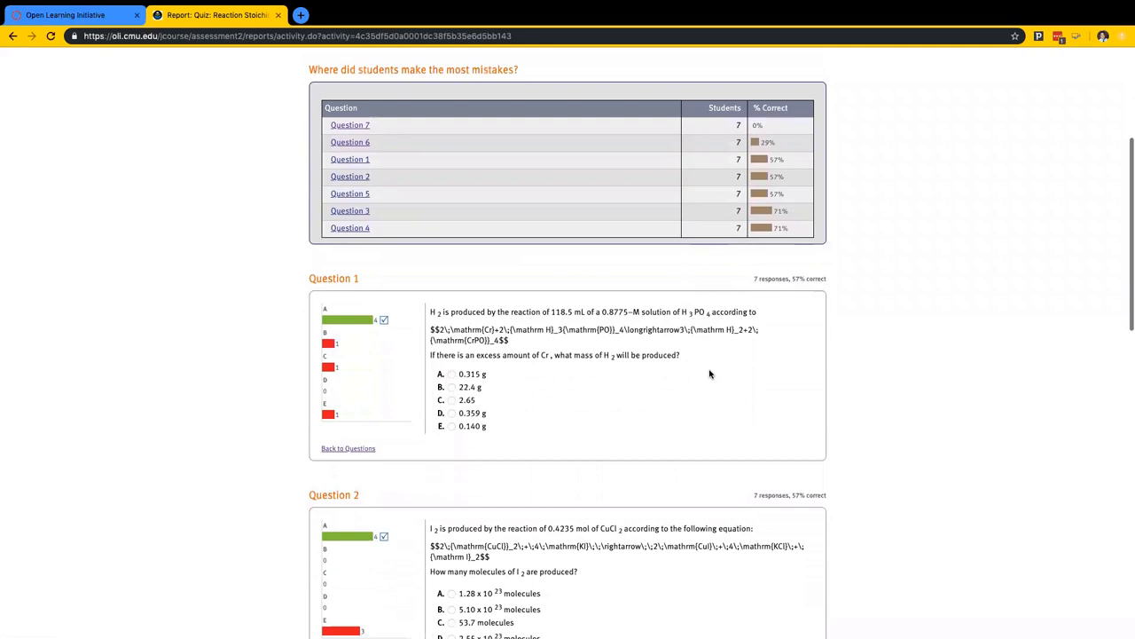
scroll(down, 3)
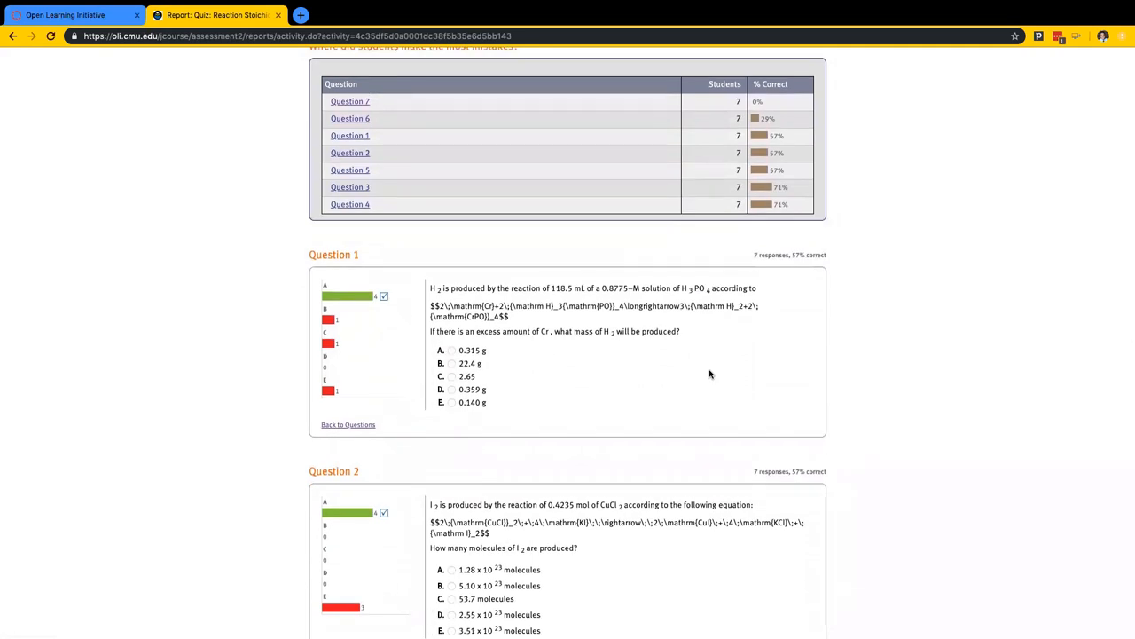
scroll(down, 3)
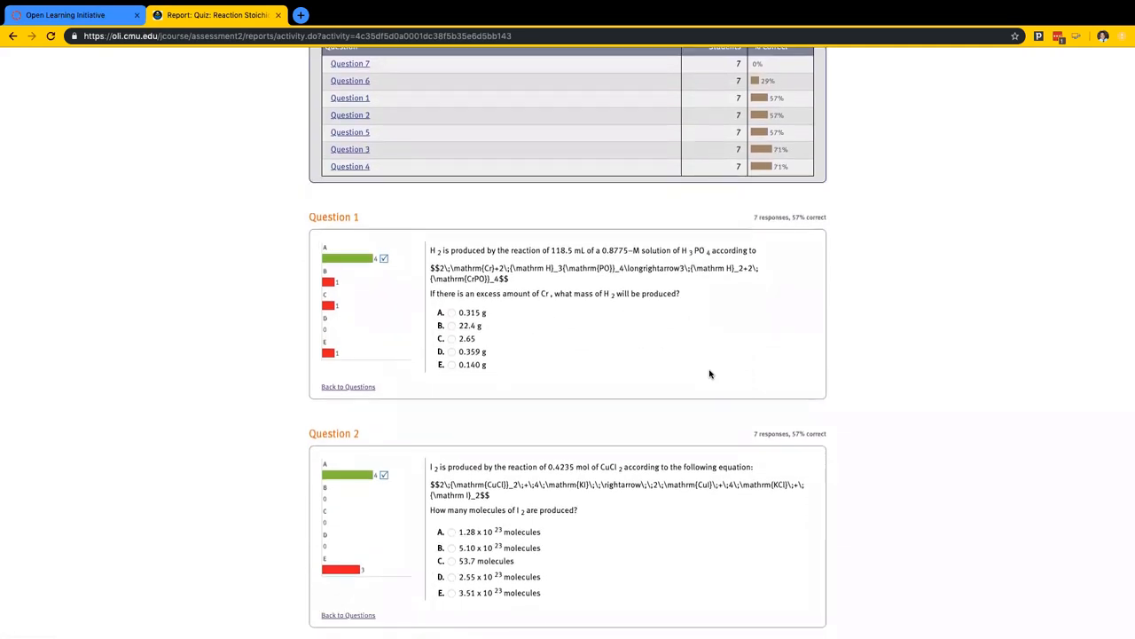
scroll(down, 3)
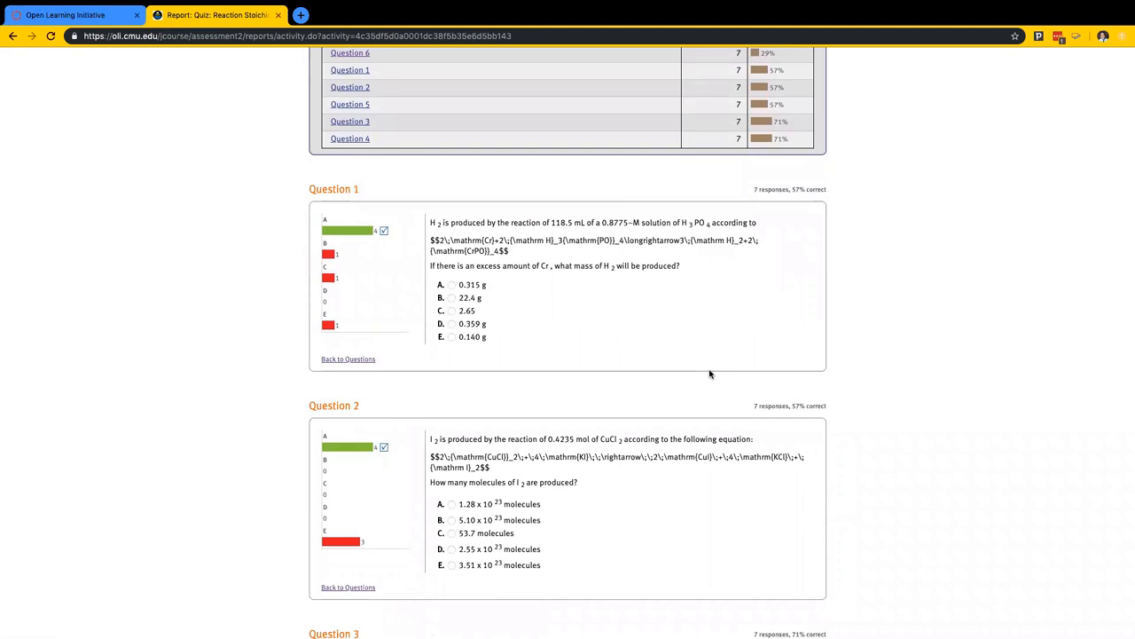
scroll(down, 3)
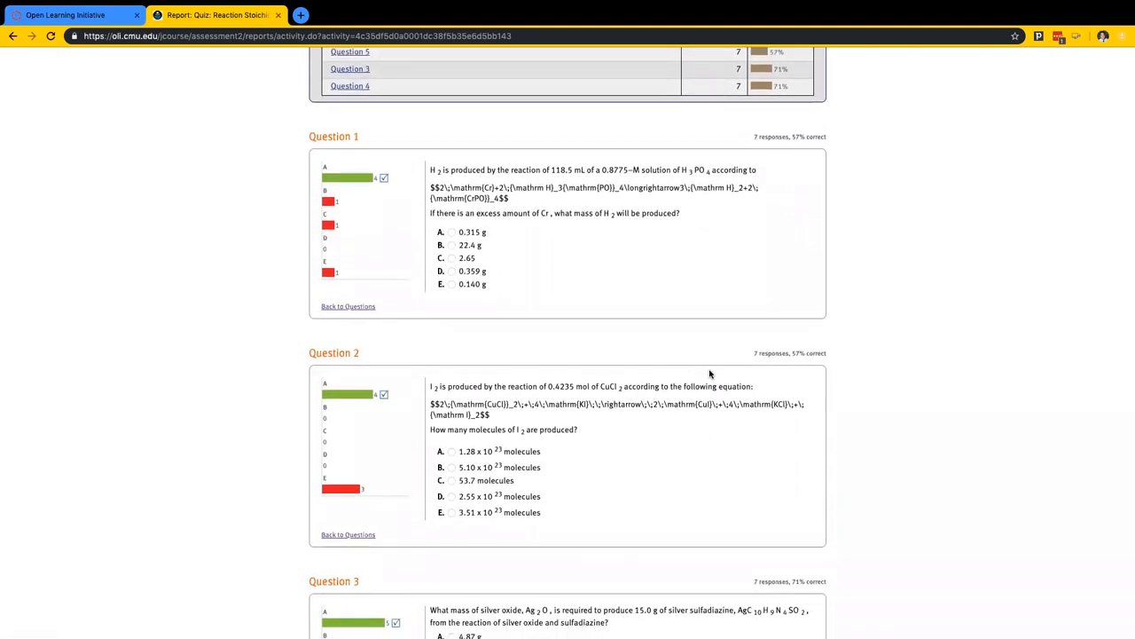
mouse_move(710, 373)
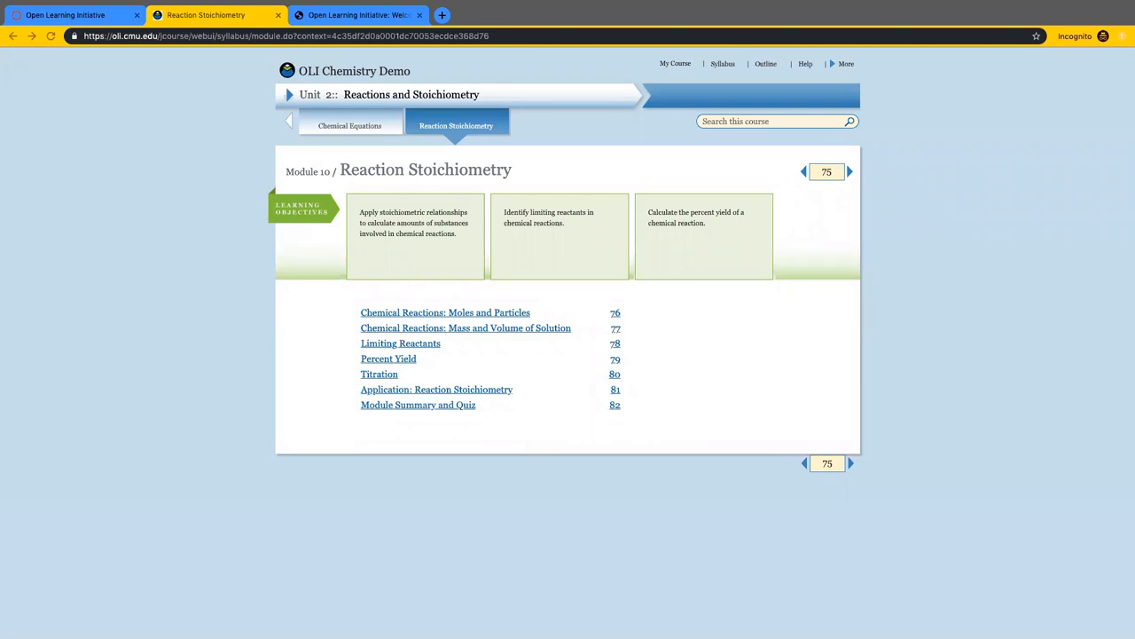
mouse_move(685, 280)
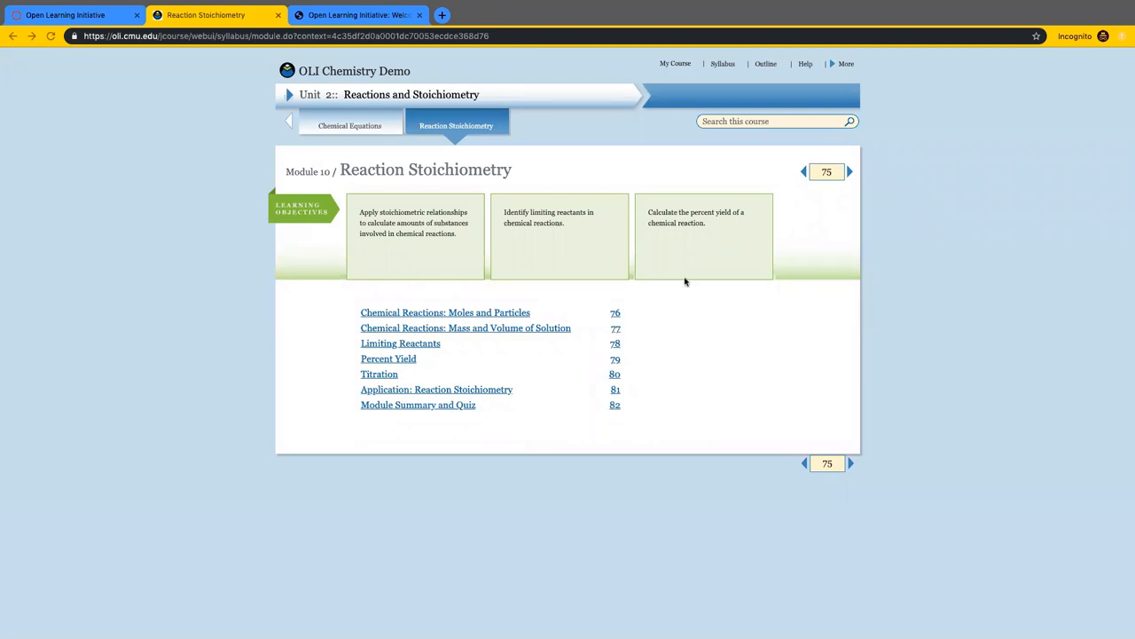
mouse_move(482, 259)
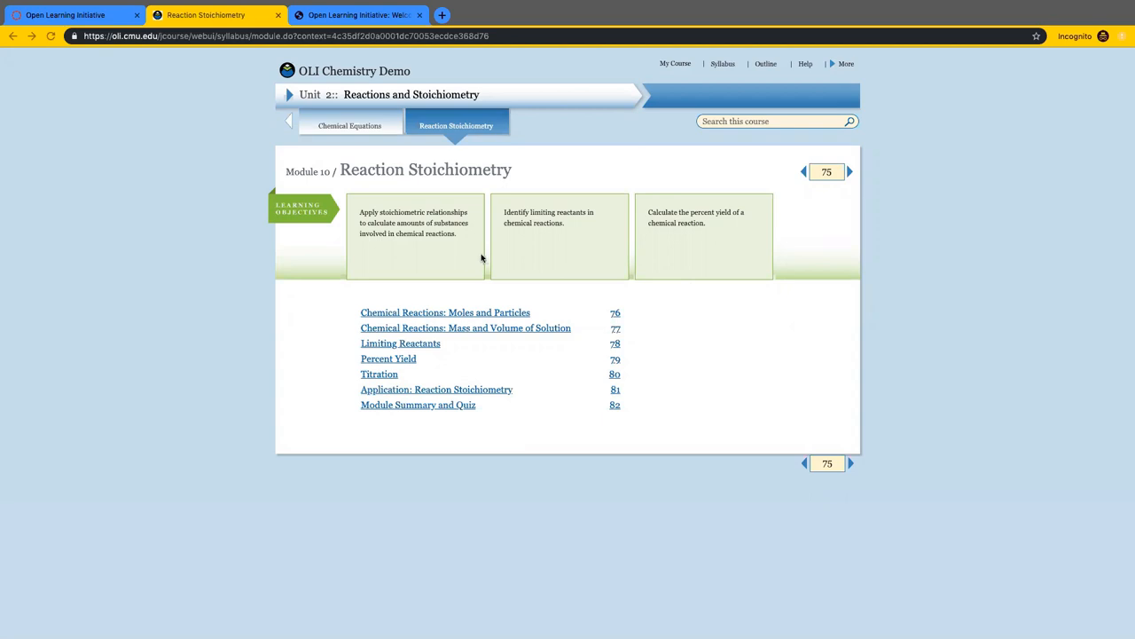
mouse_move(734, 234)
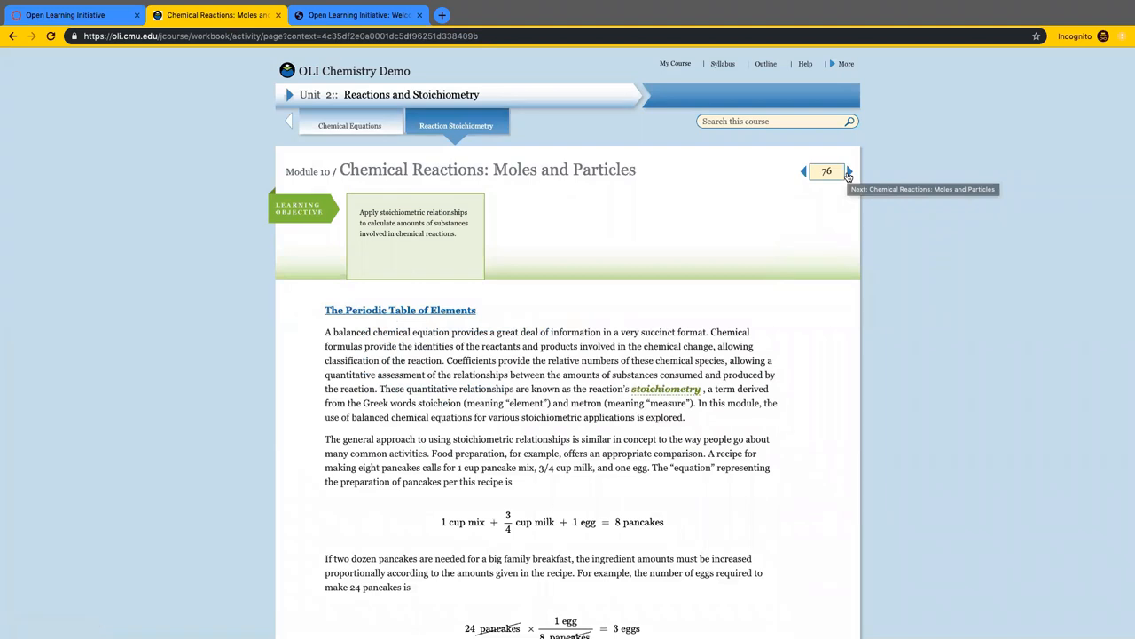
mouse_move(411, 251)
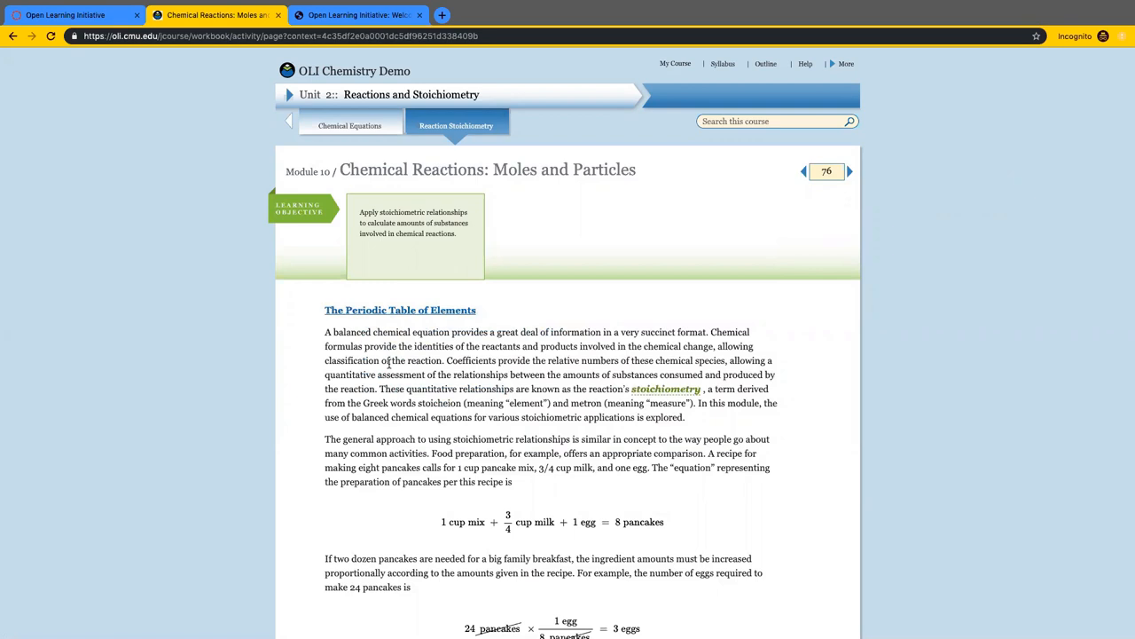
- Scroll the Moles and Particles page past the worked example to the Learn By Doing questions
scroll(down, 3)
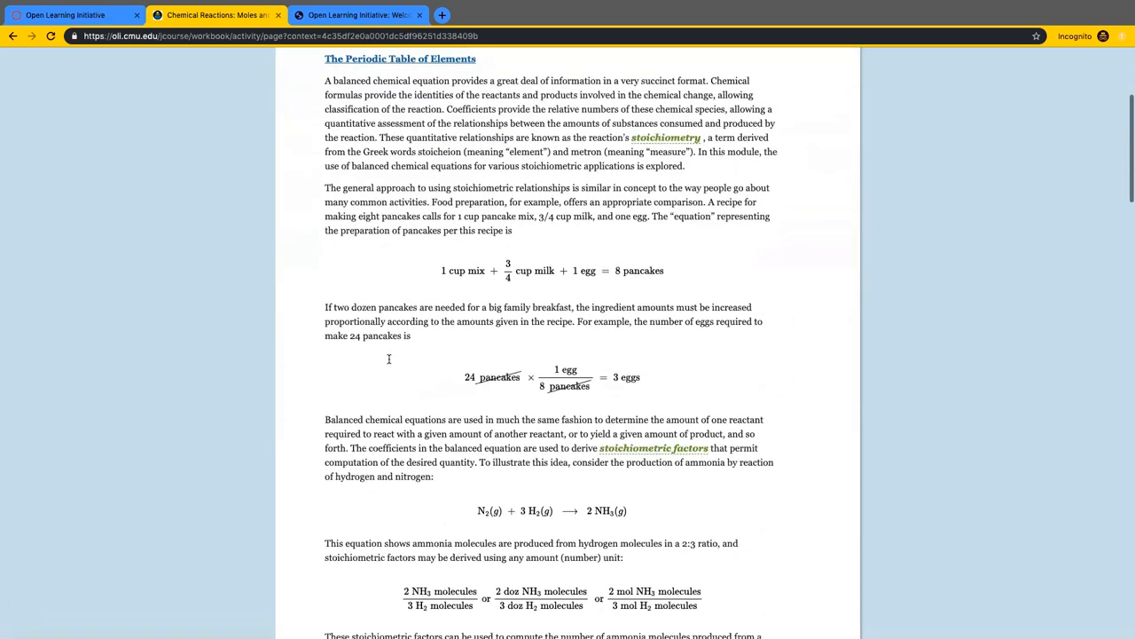
scroll(down, 3)
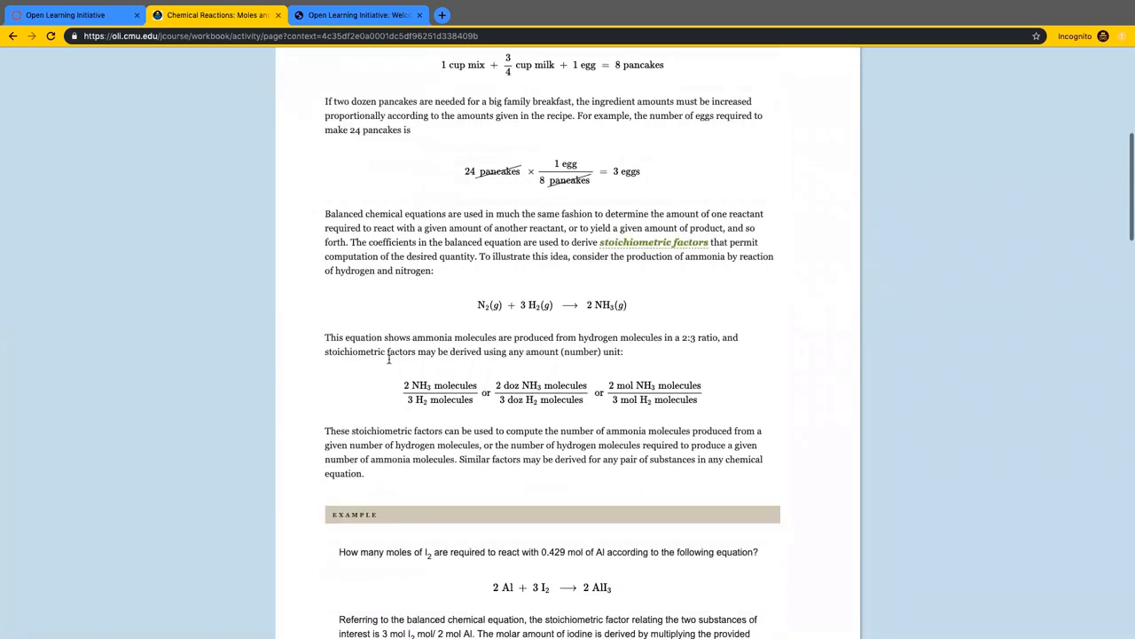
scroll(down, 3)
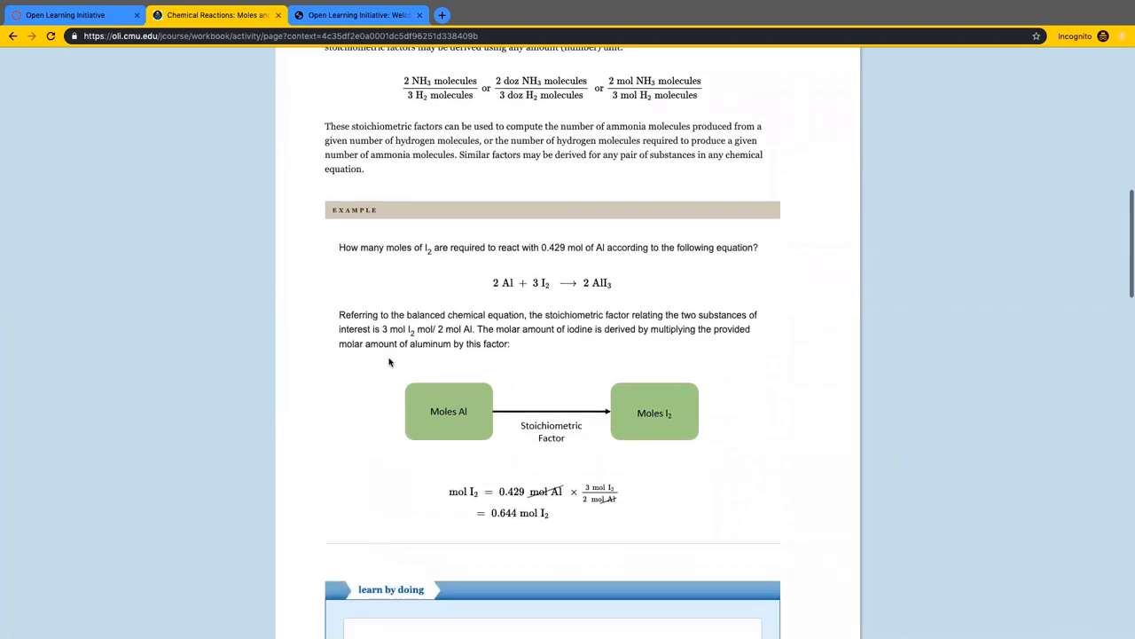
scroll(down, 3)
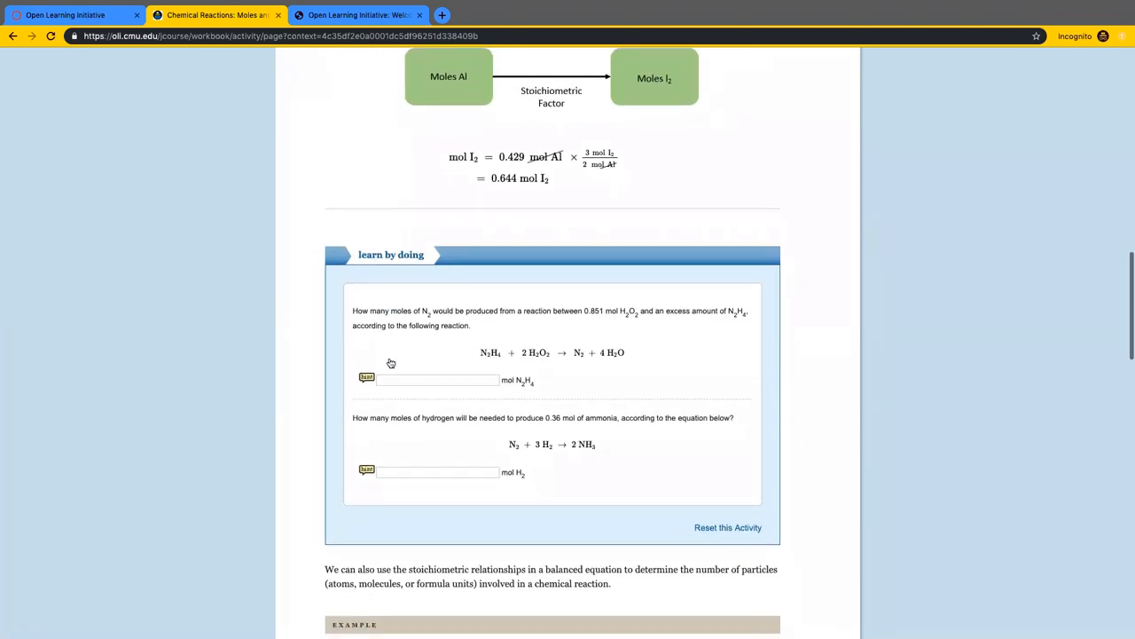
scroll(down, 3)
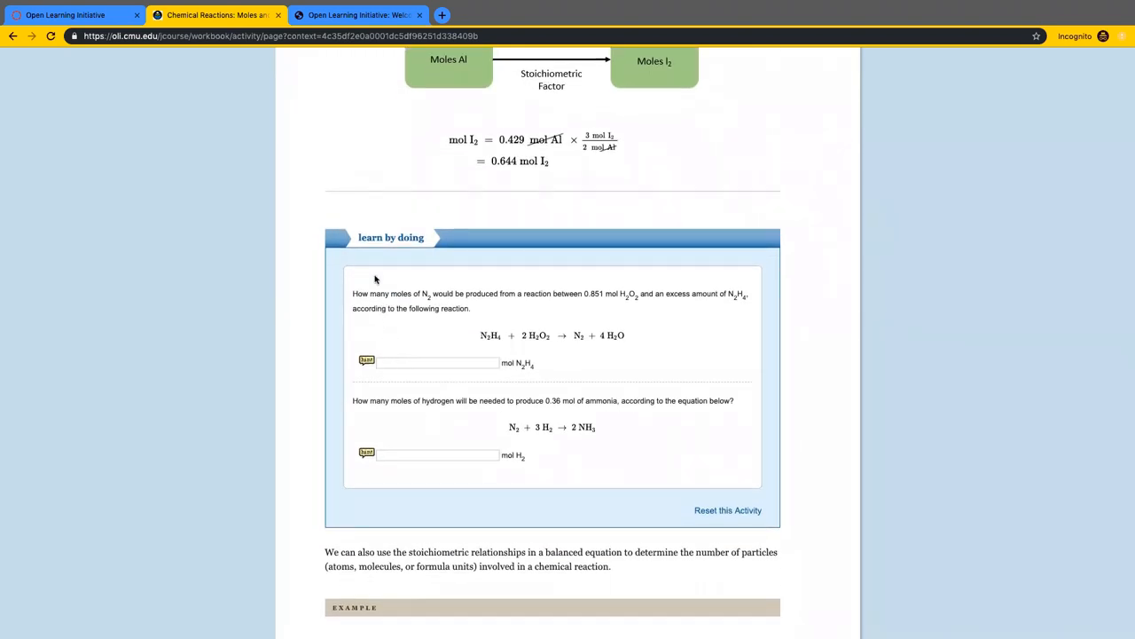
mouse_move(399, 337)
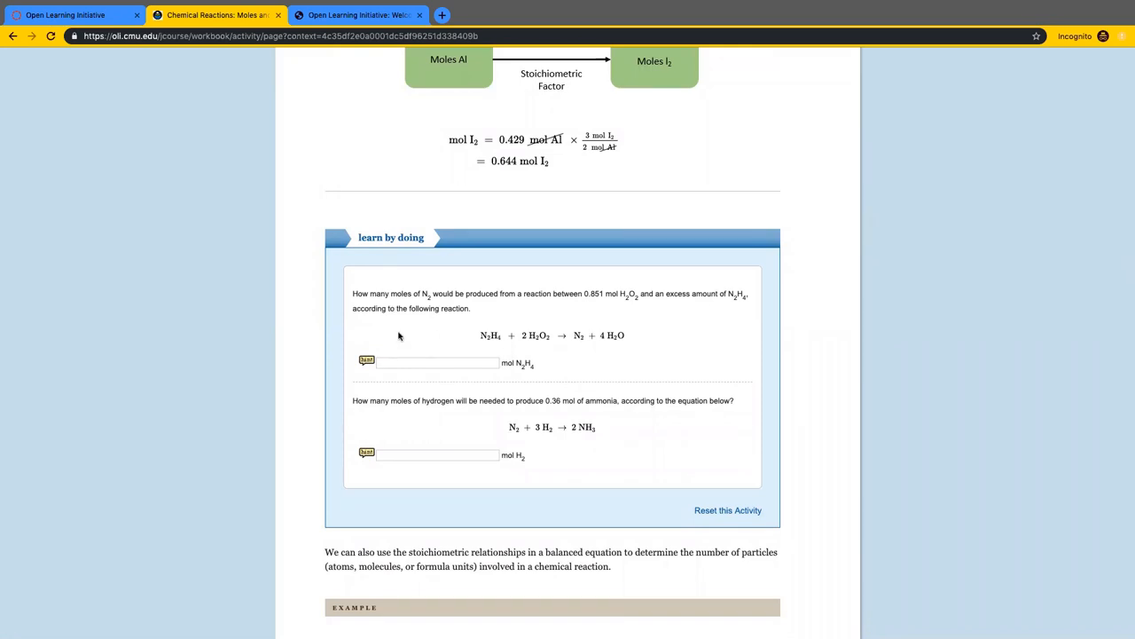
mouse_move(400, 346)
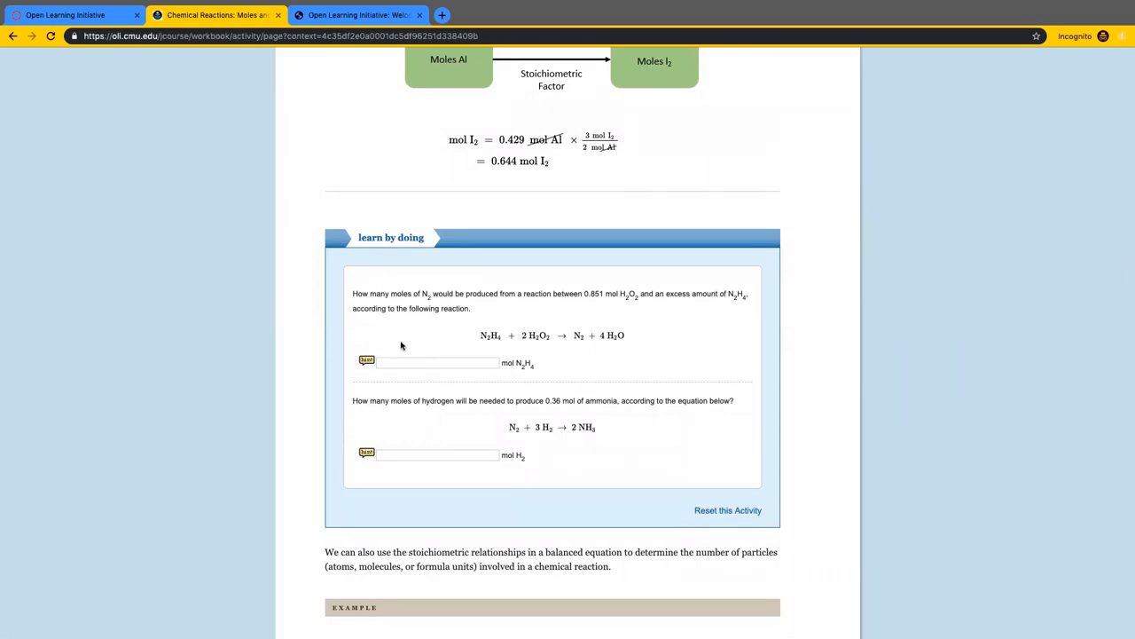
- Answer .426 for N2 moles (Correct), then try .9 and .6 for hydrogen (Incorrect)
click(437, 362)
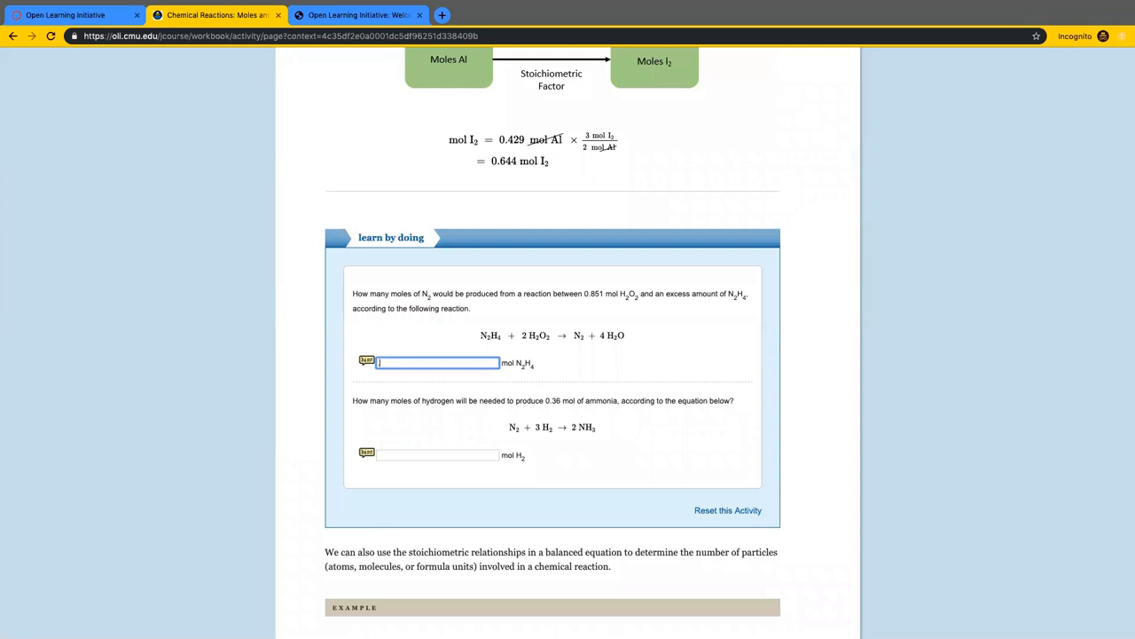
text(.426)
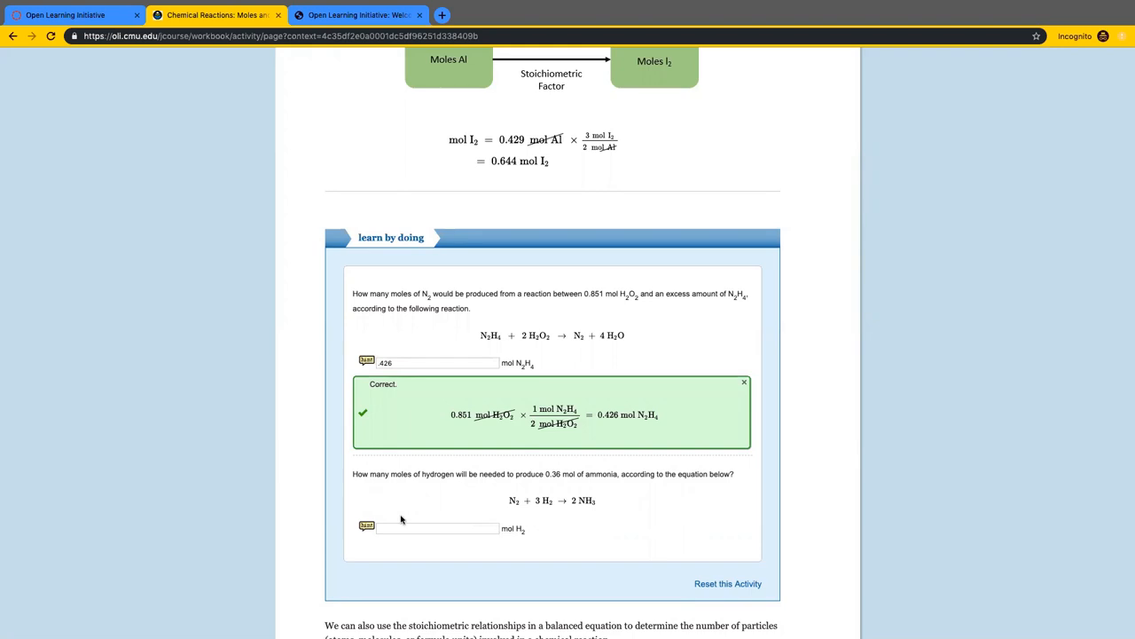
click(365, 525)
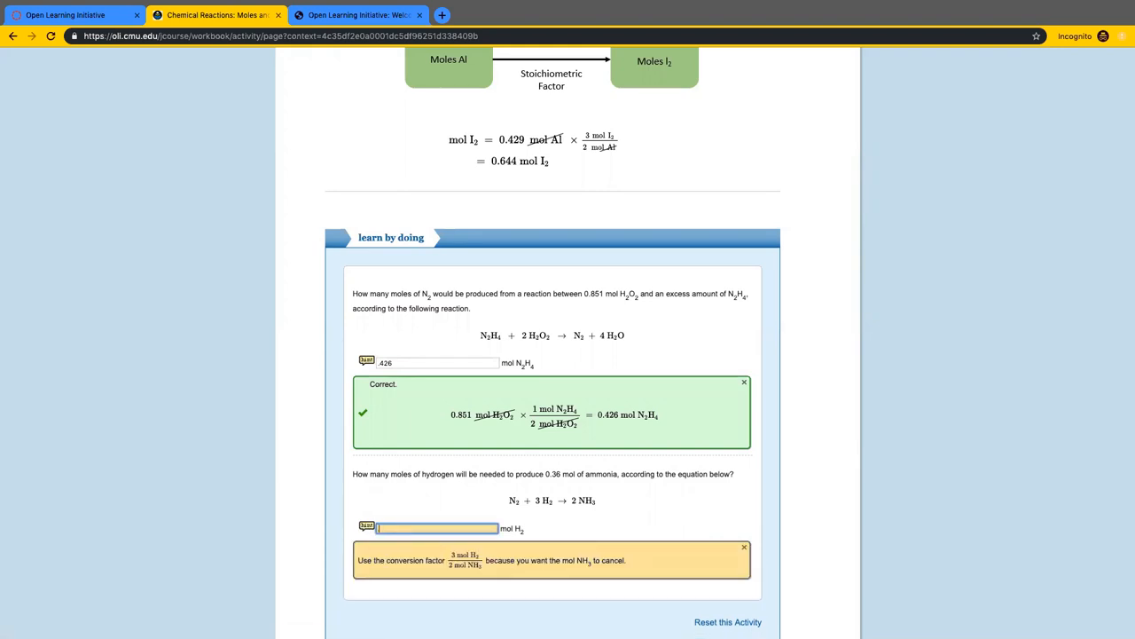
text(.9)
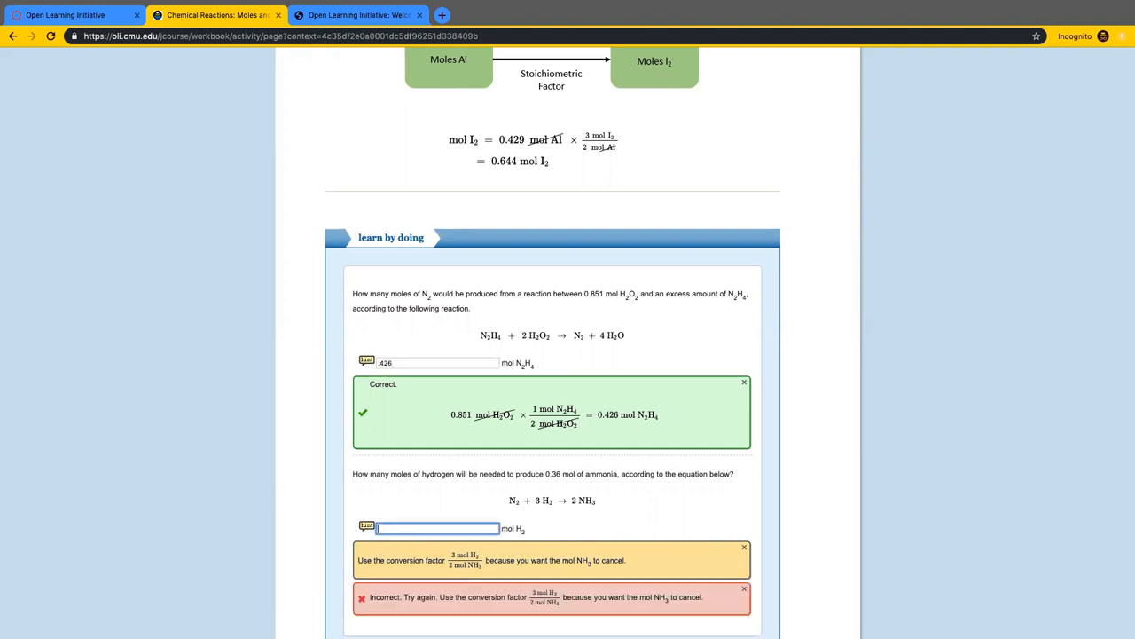
text(.6)
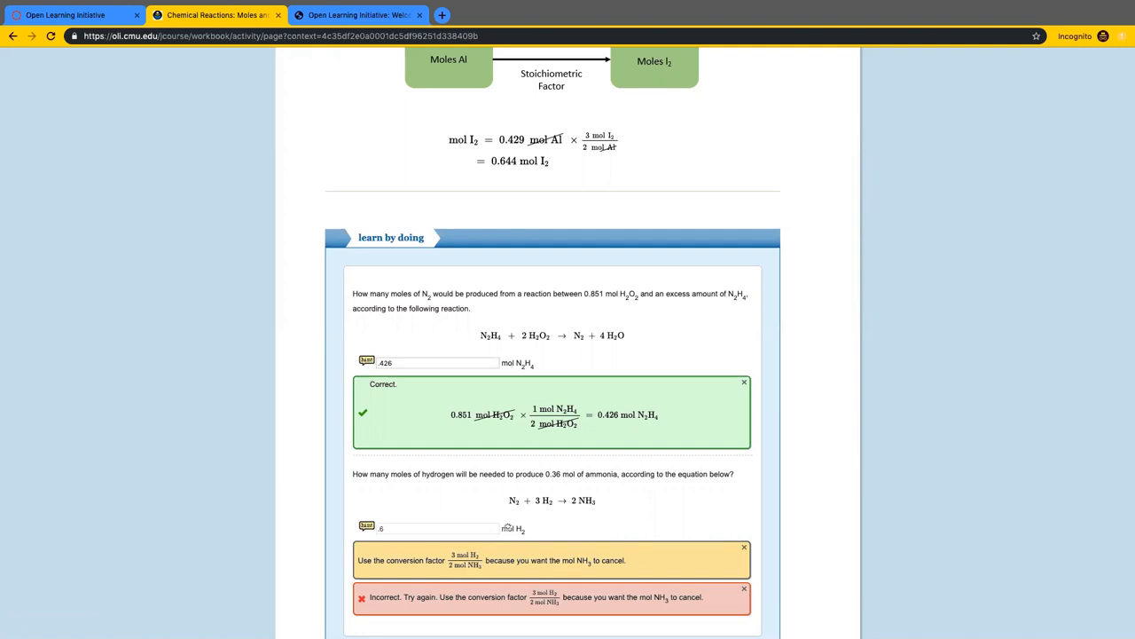
scroll(down, 3)
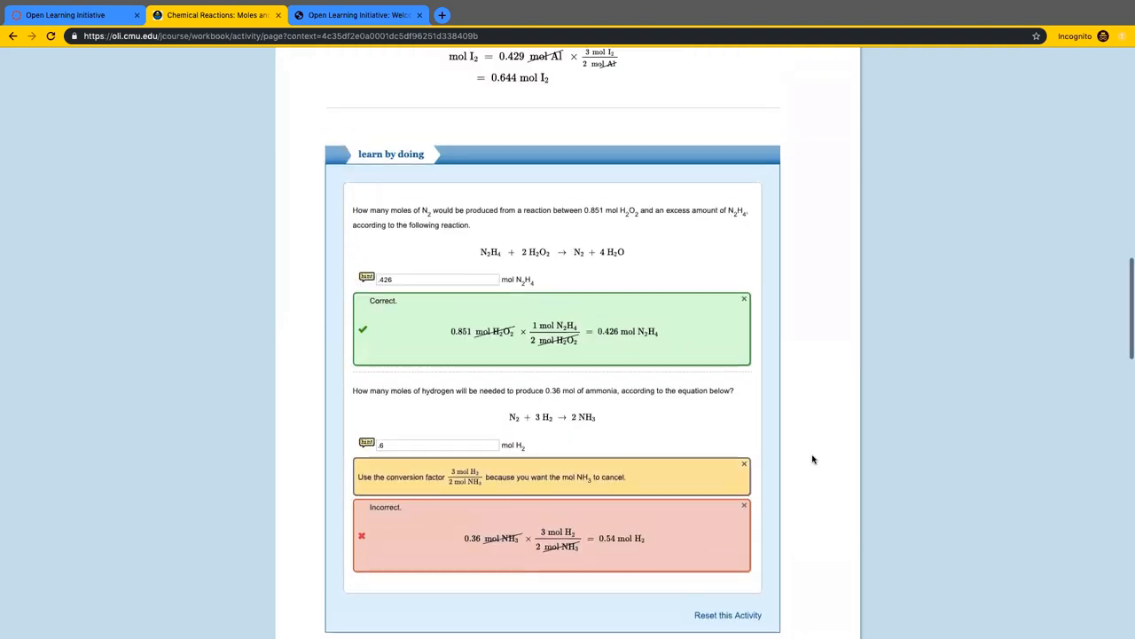
scroll(up, 3)
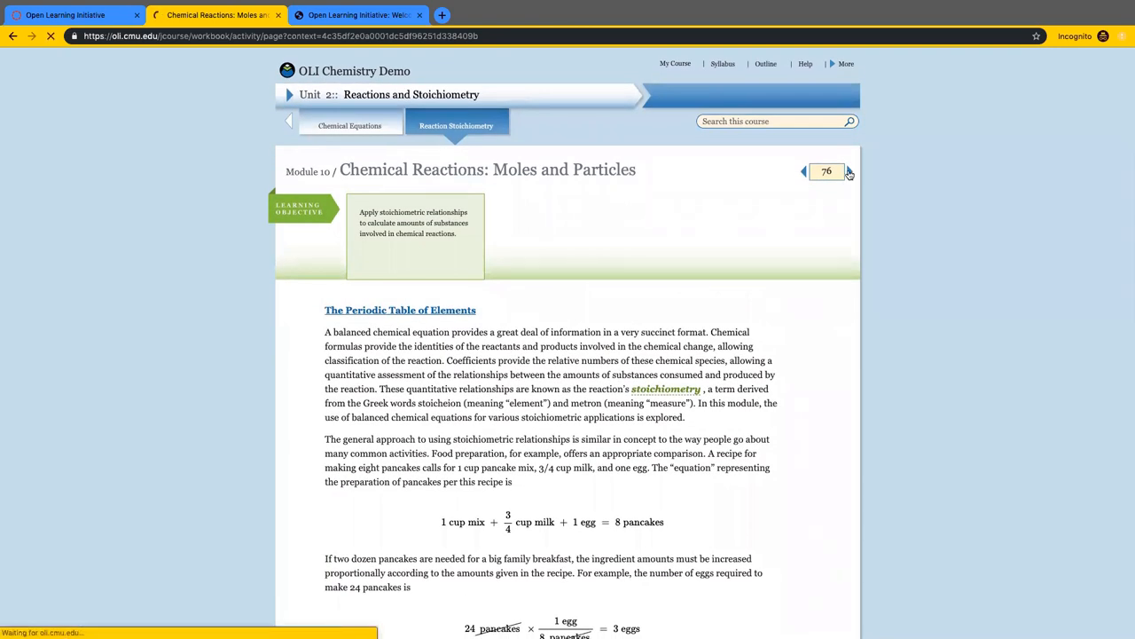
- Move to the Chemical Reactions: Mass and Volume of Solution page and reach its Interactive Example
click(848, 170)
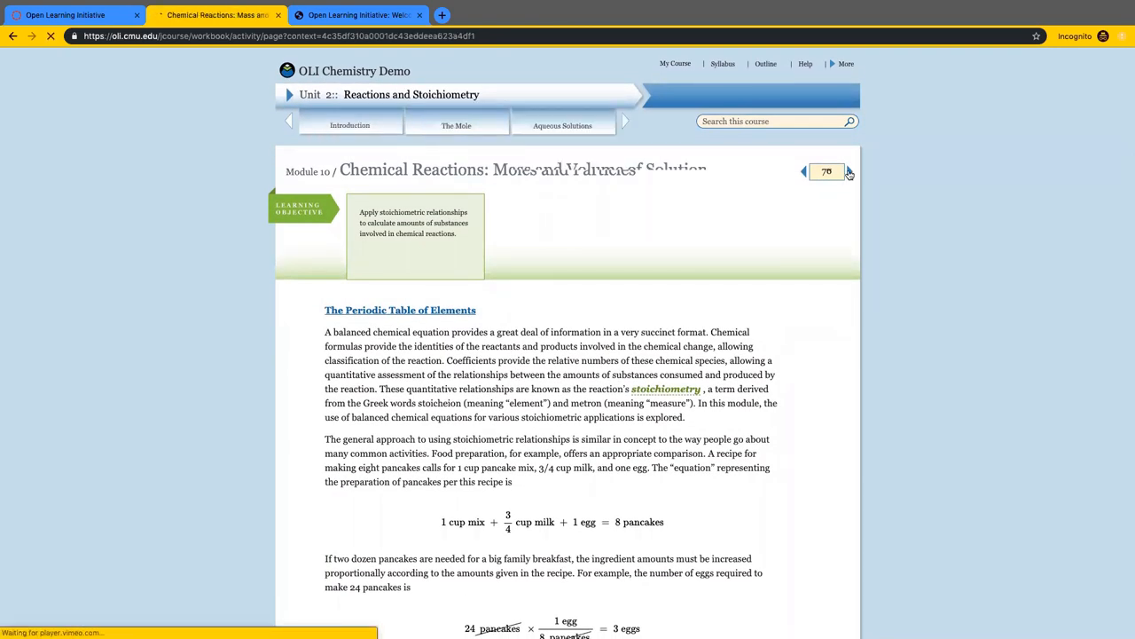
click(851, 170)
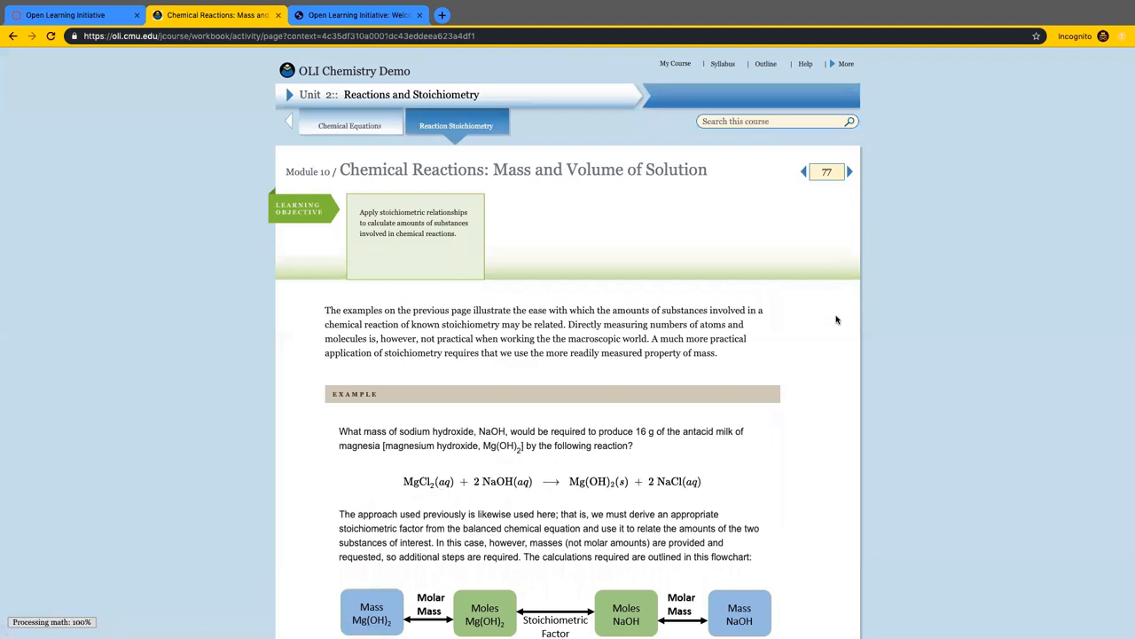
scroll(down, 3)
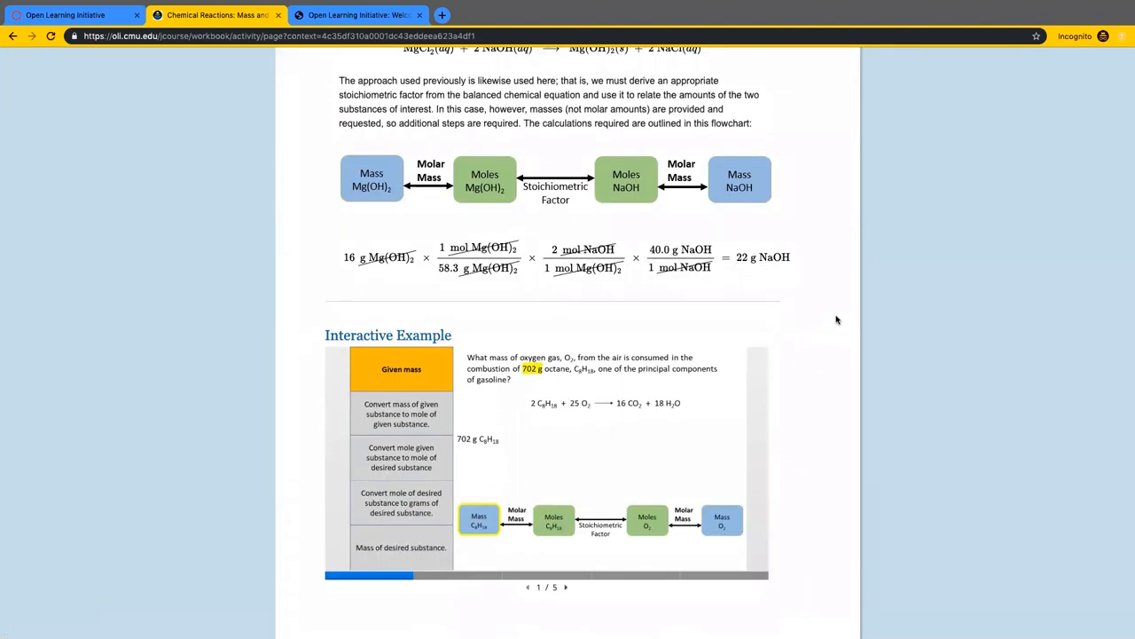
scroll(down, 3)
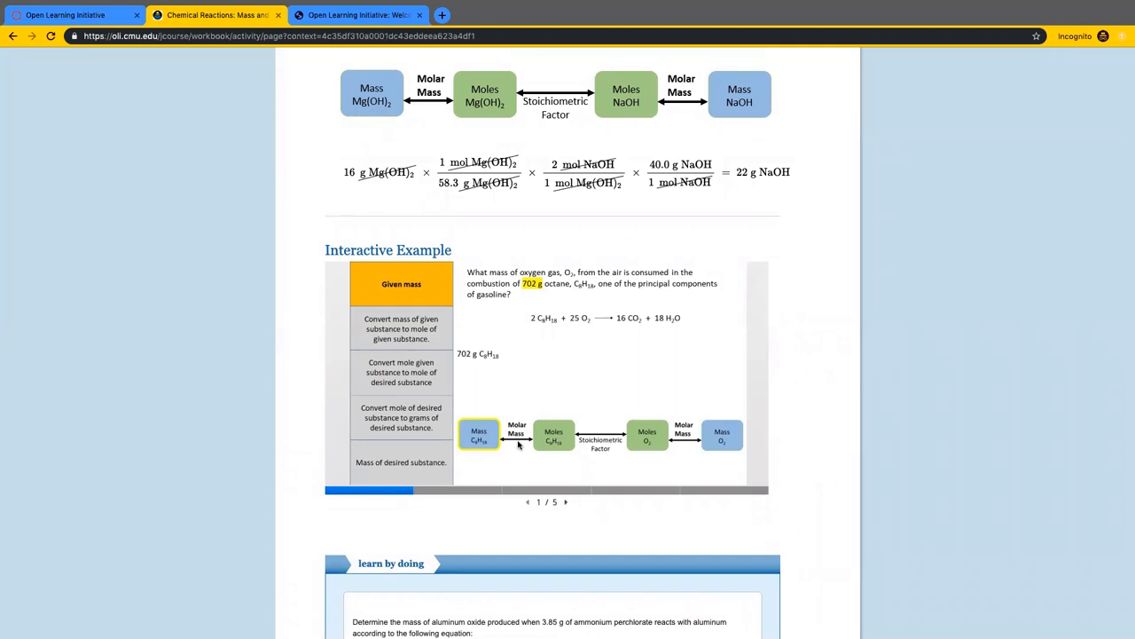
mouse_move(429, 493)
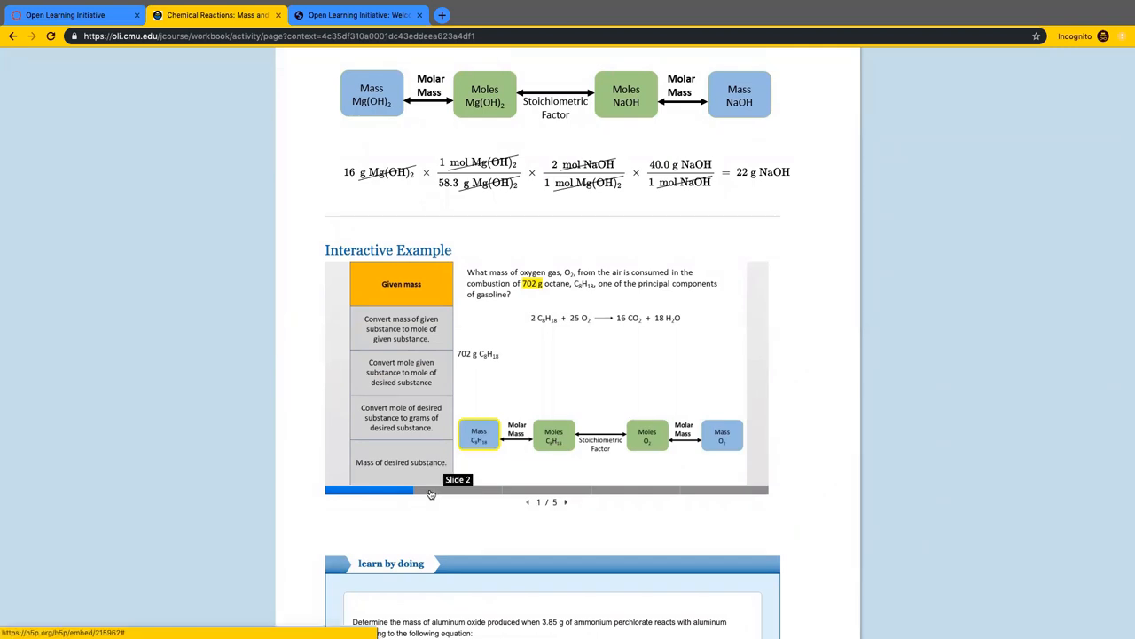
- Step the octane-oxygen interactive example through to slide 5
click(568, 502)
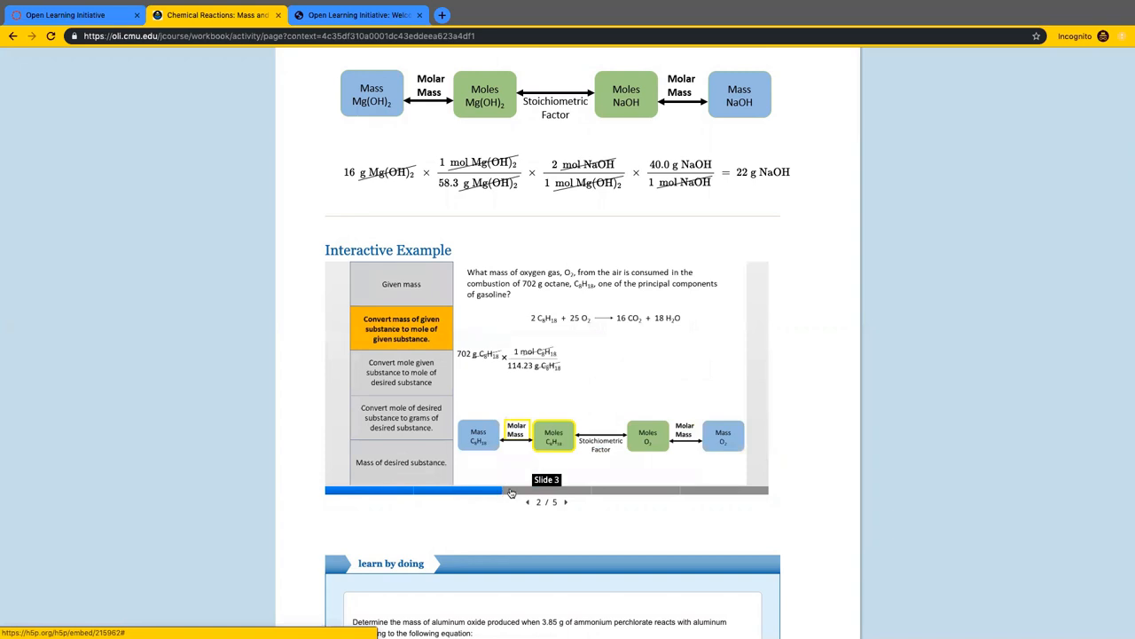
click(566, 502)
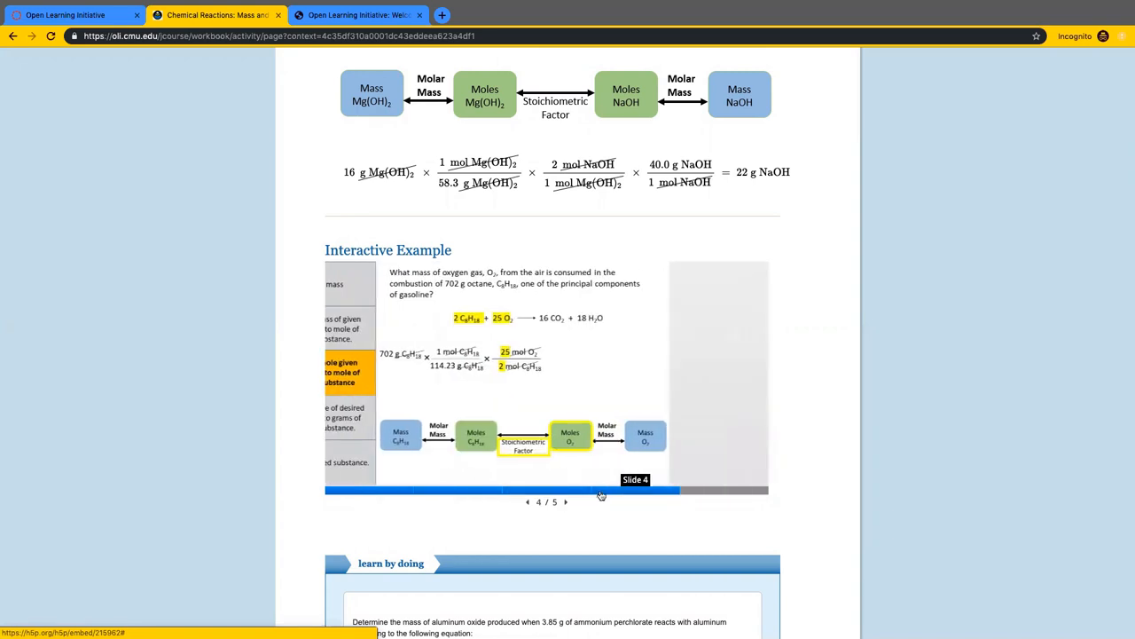
click(566, 501)
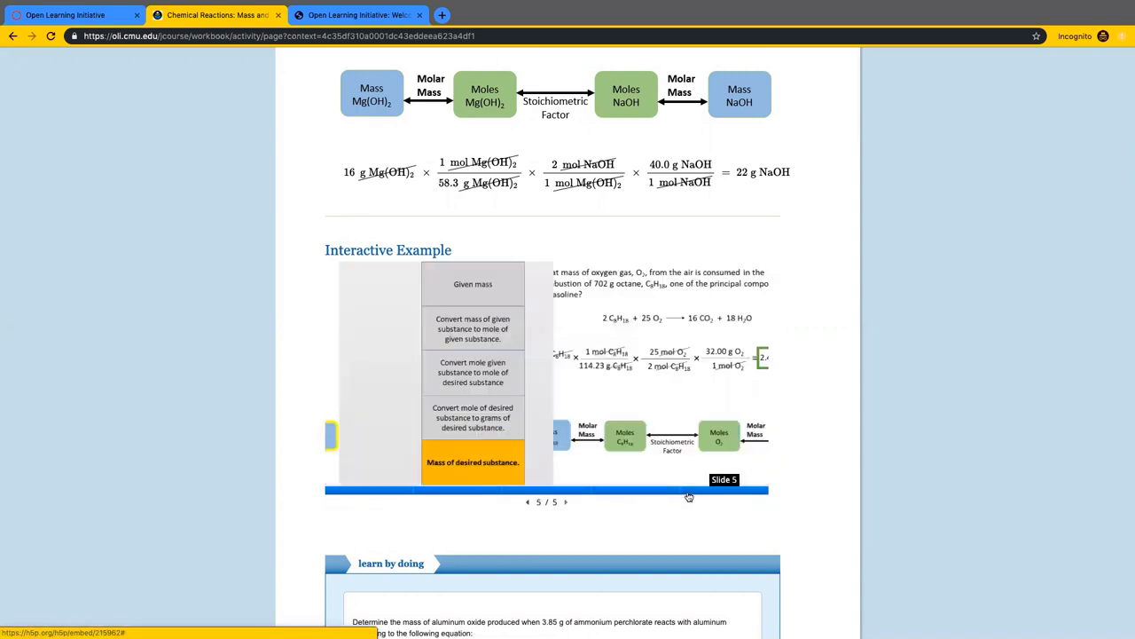
scroll(down, 3)
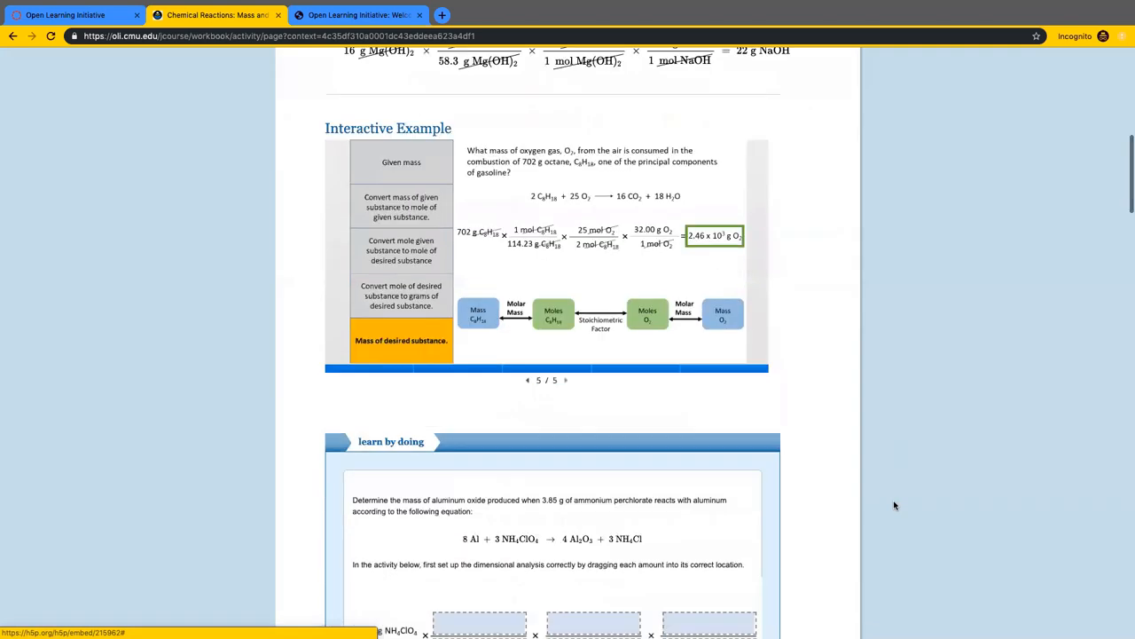
scroll(down, 3)
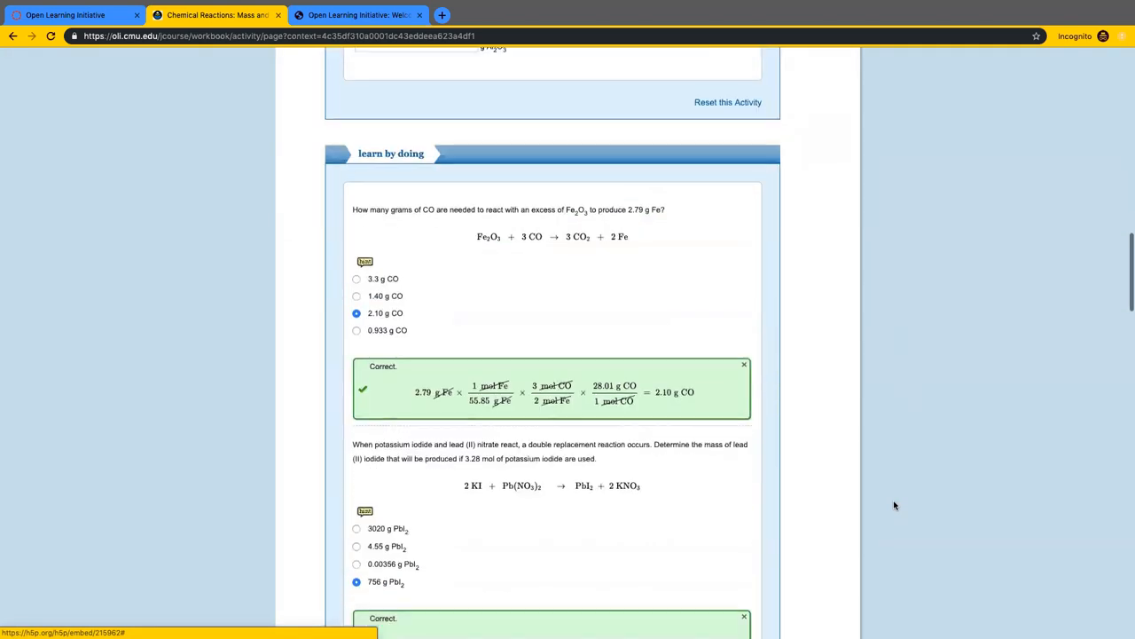
scroll(down, 3)
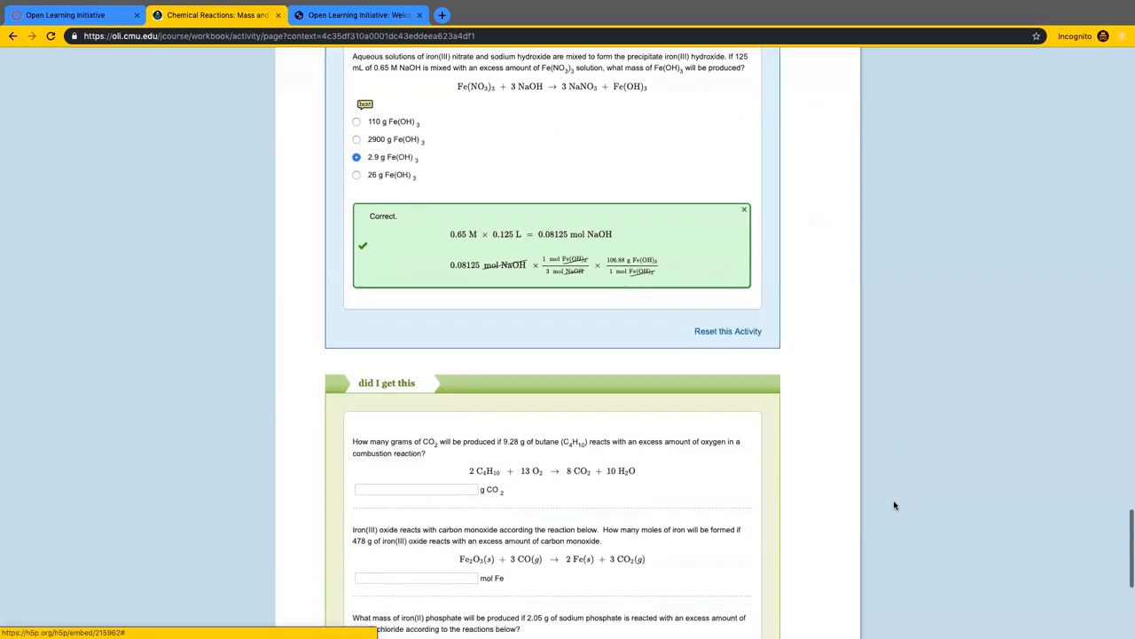
scroll(down, 3)
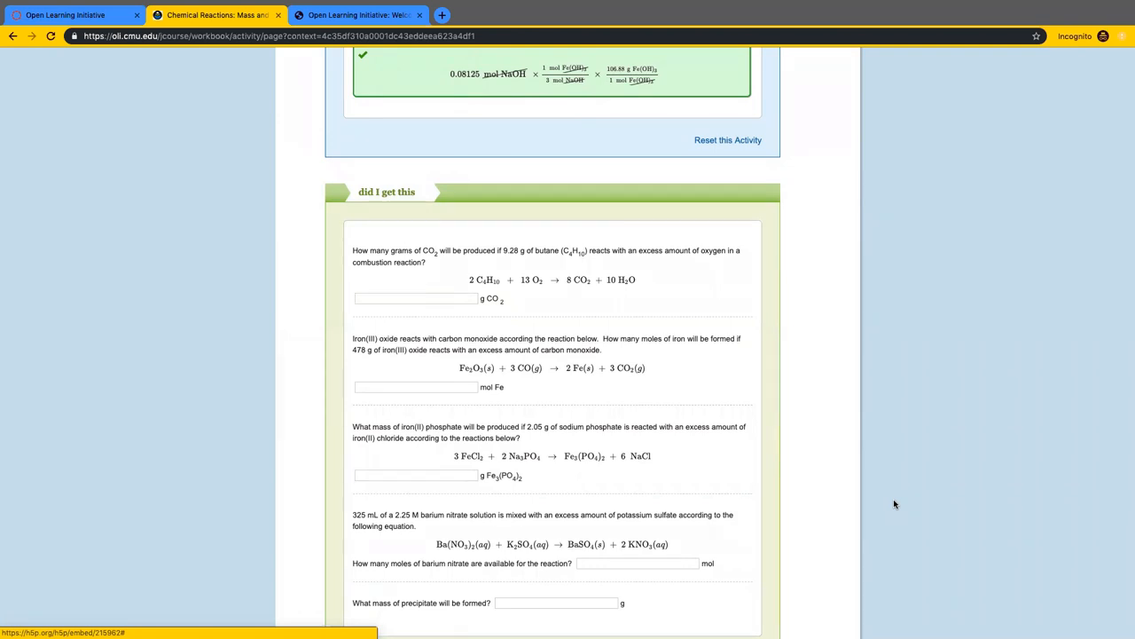
scroll(down, 3)
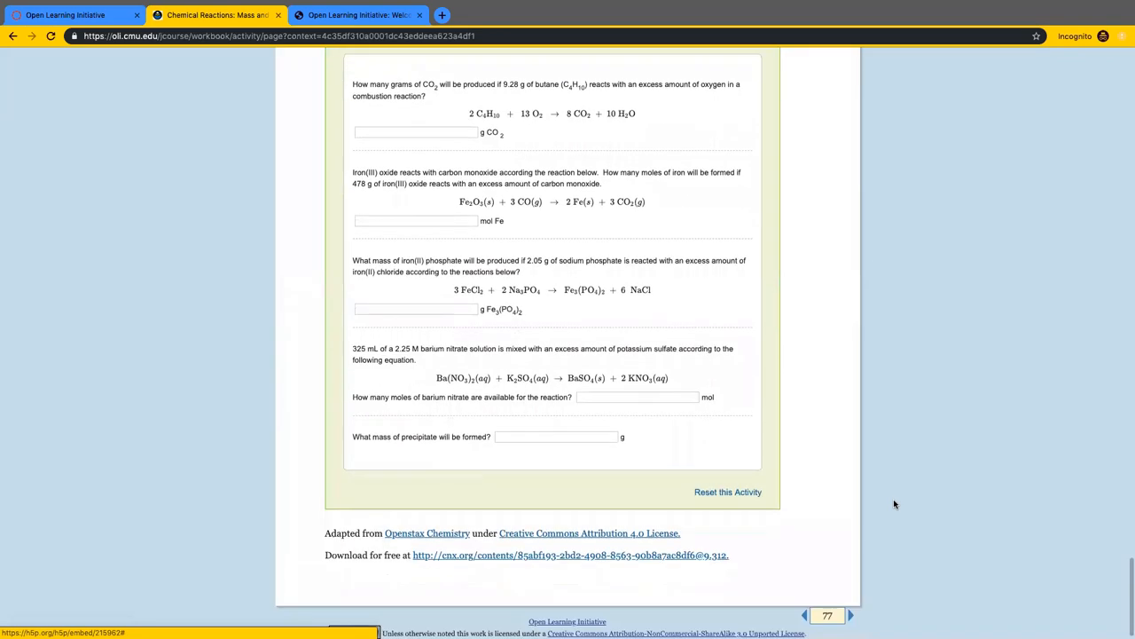
scroll(down, 3)
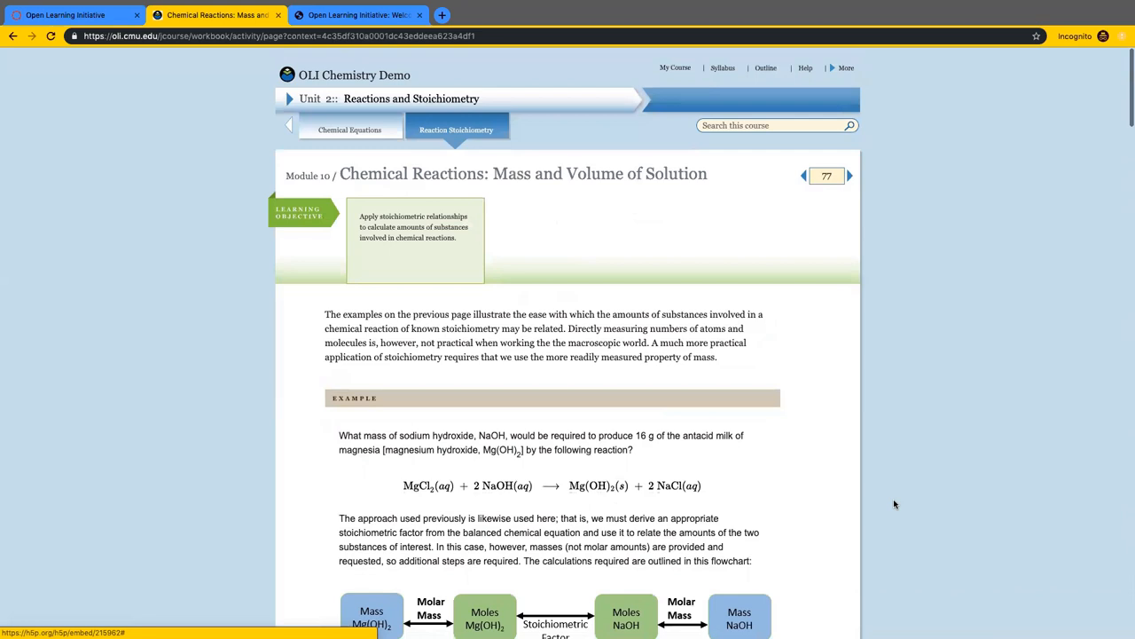
- Review the Module Summary and Quiz page, then switch to the OLI–Lumen welcome tab
click(458, 124)
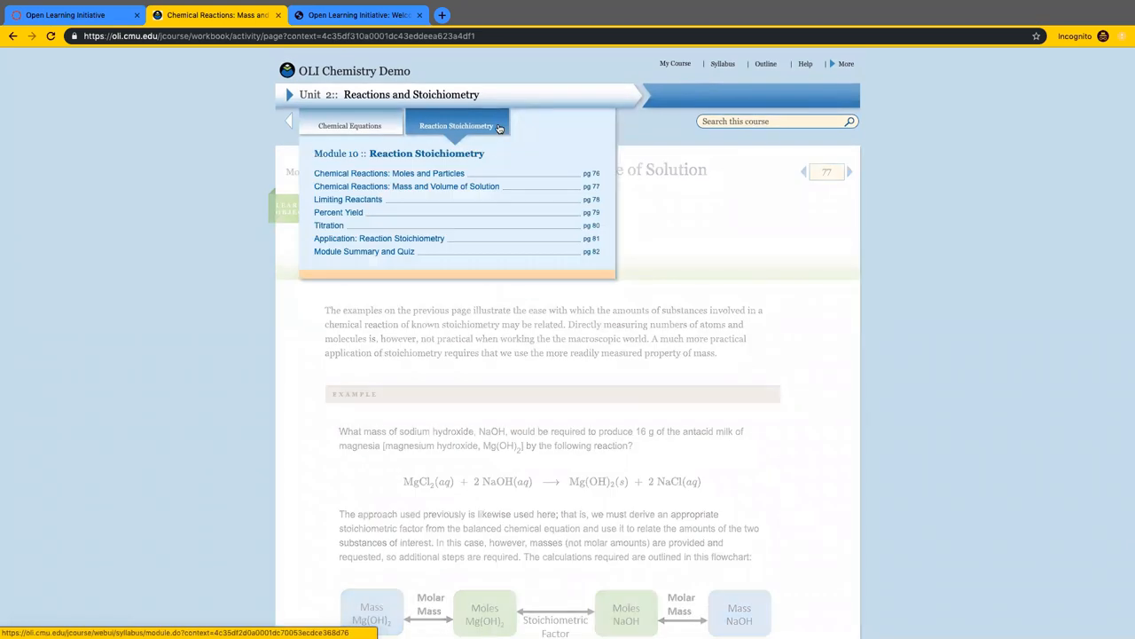
click(406, 186)
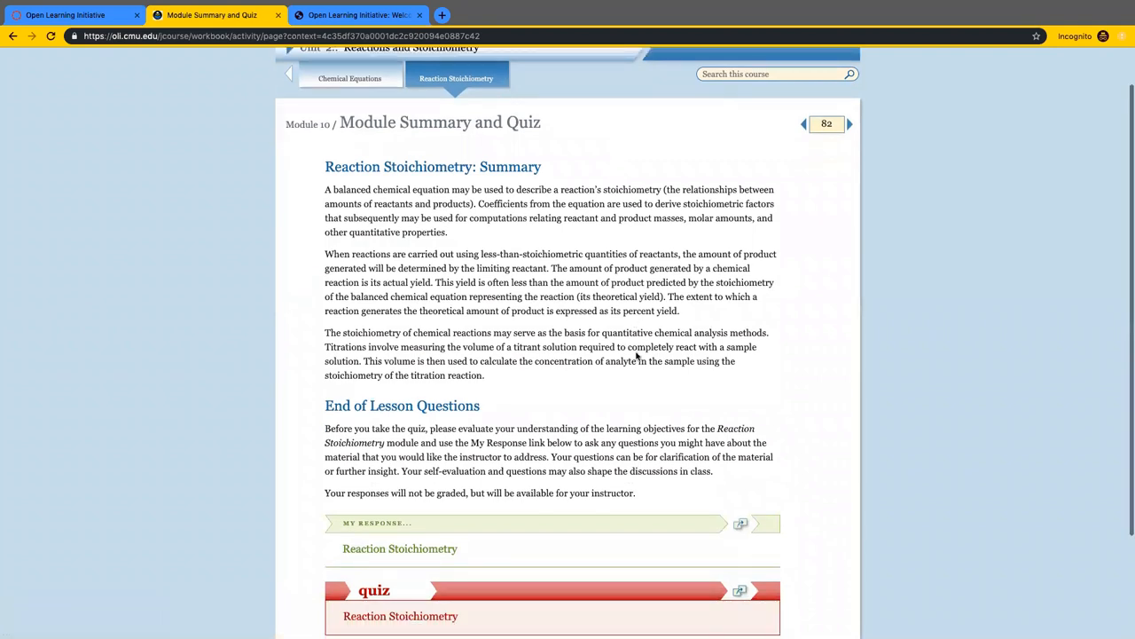
scroll(down, 3)
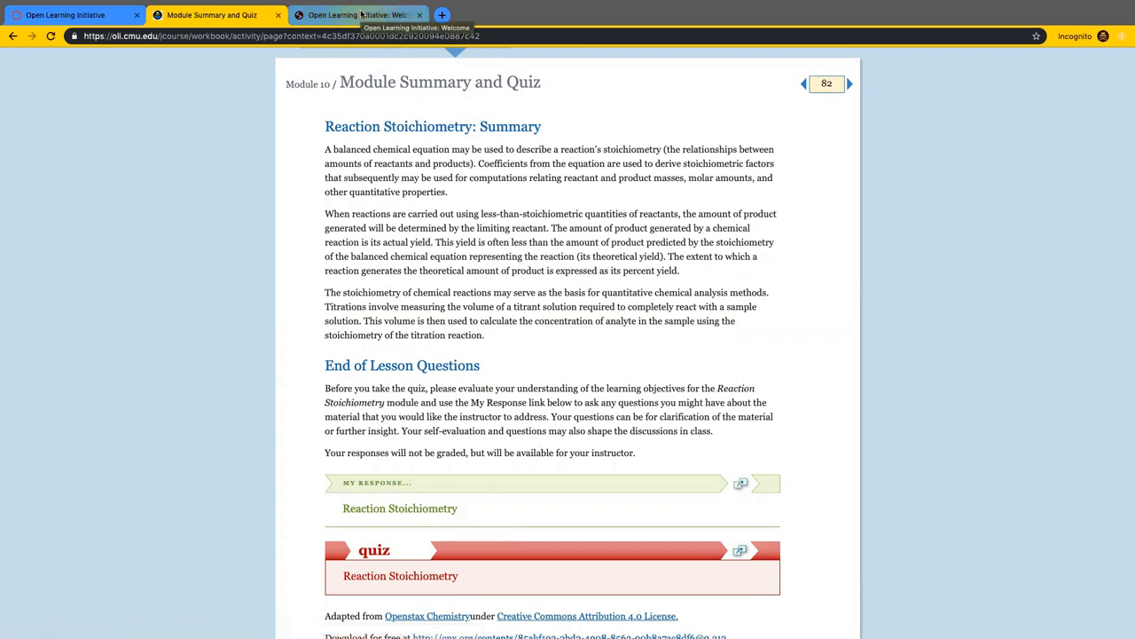
click(365, 15)
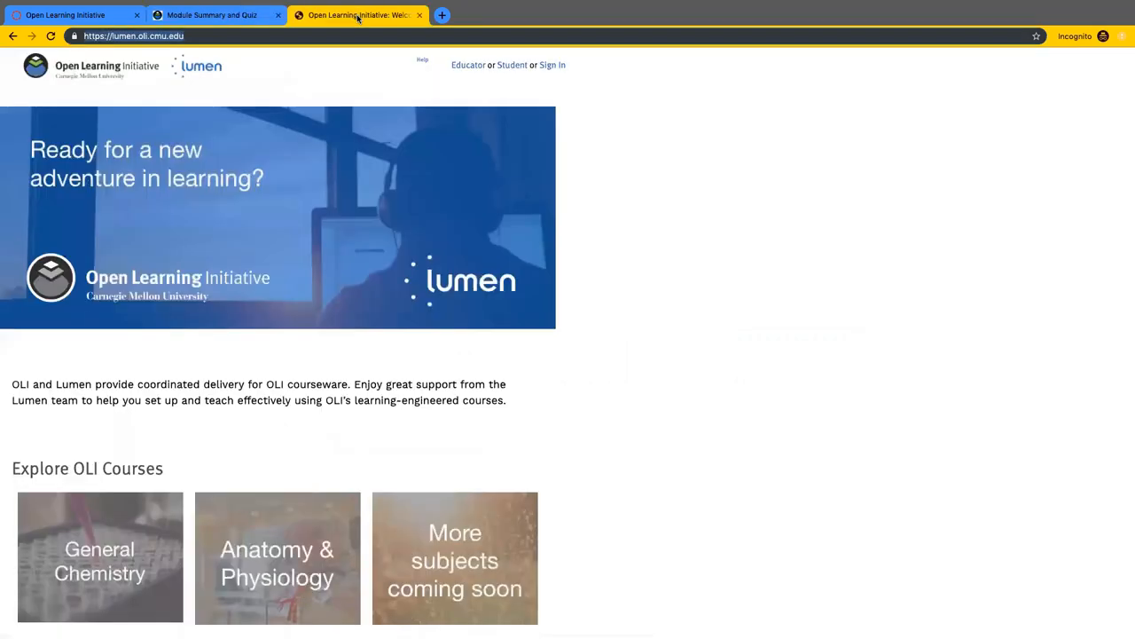